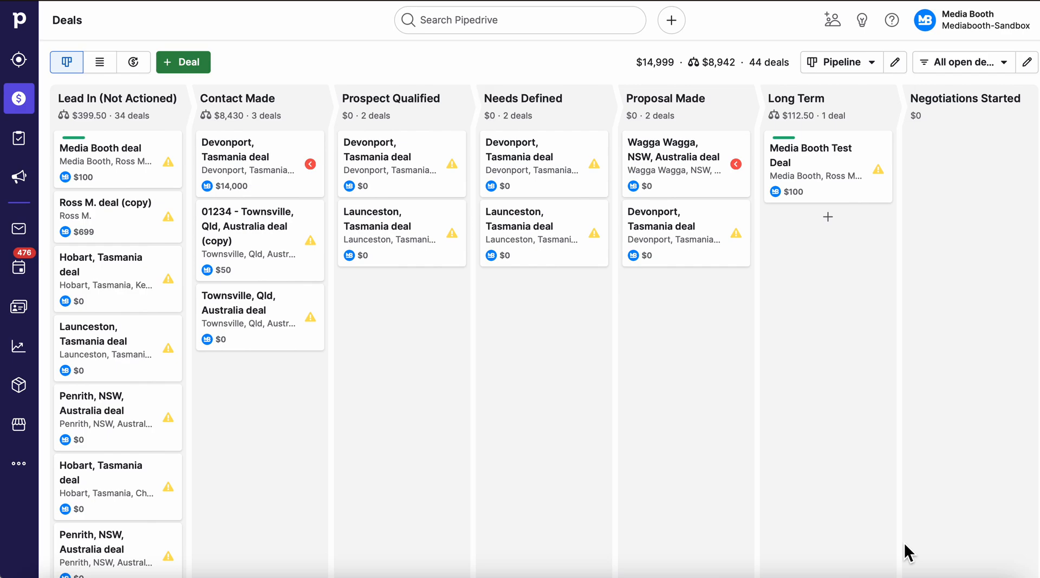
mouse_move(762, 376)
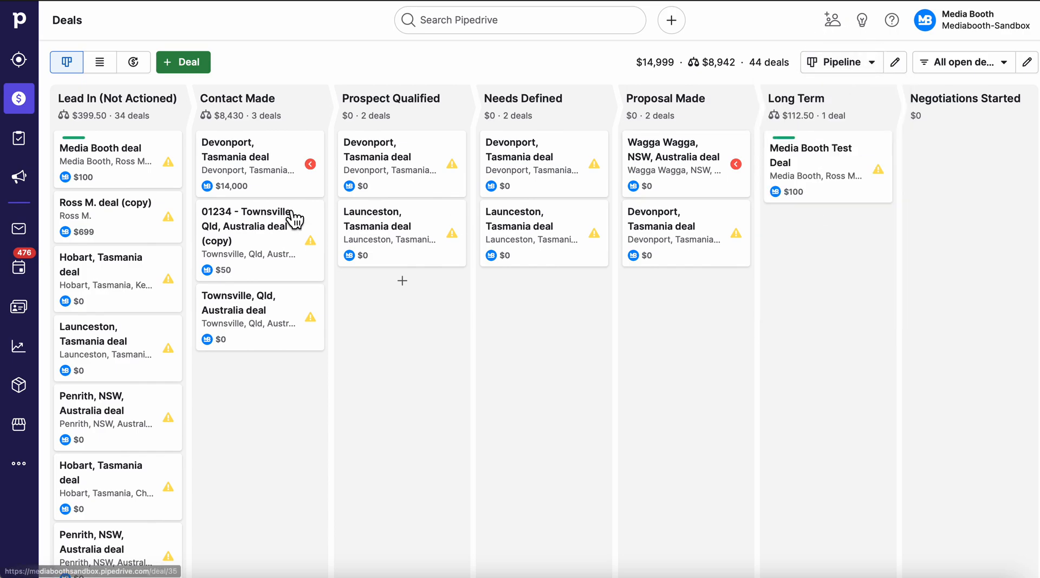
mouse_move(481, 285)
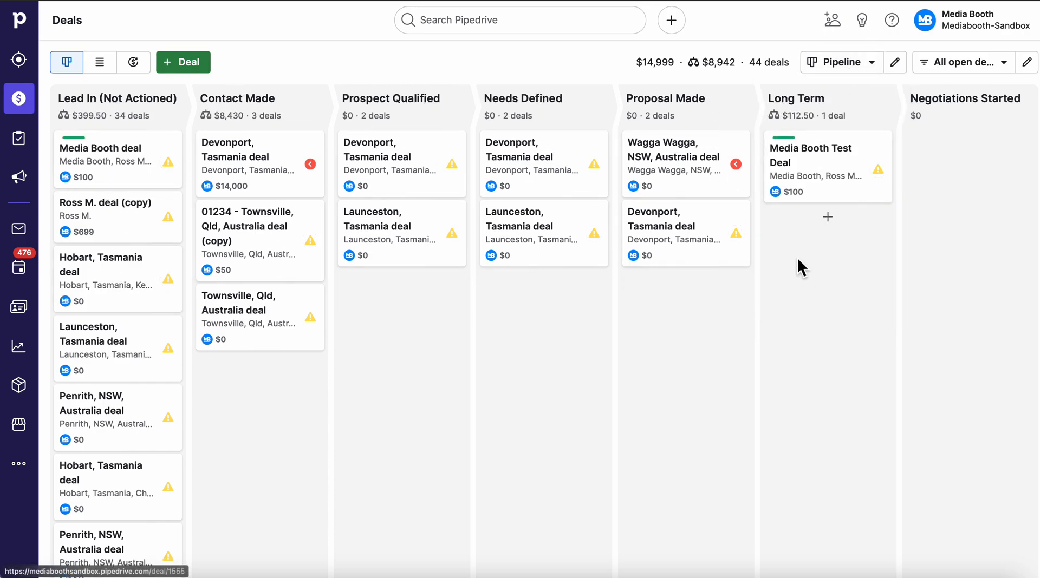
mouse_move(564, 257)
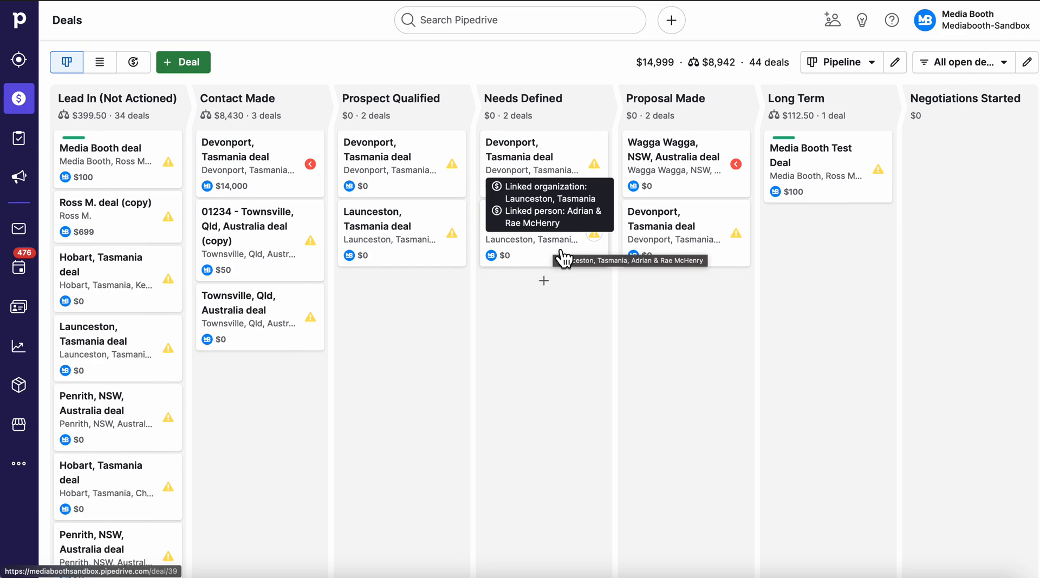
mouse_move(805, 171)
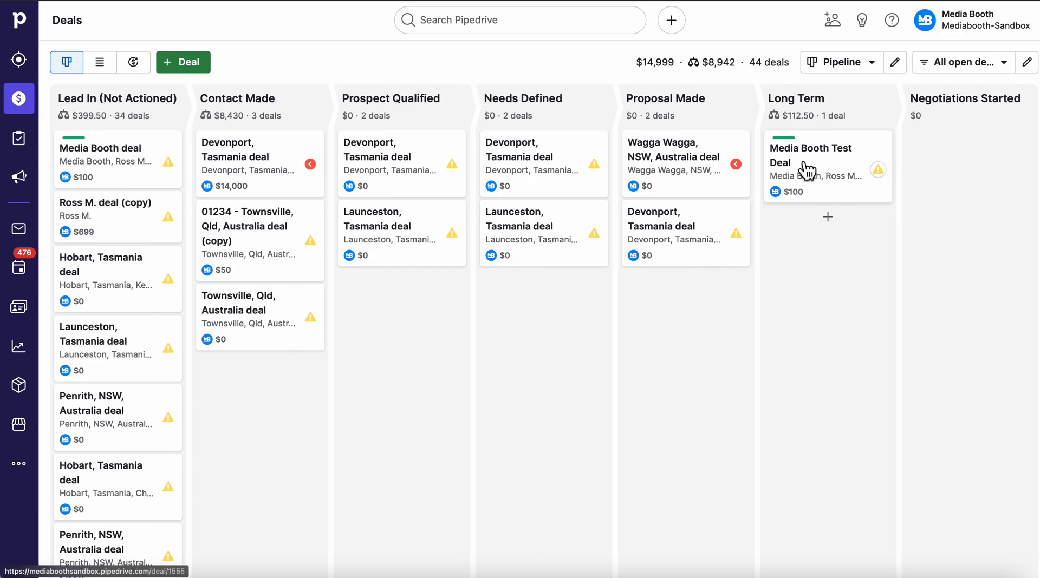
left_click(809, 163)
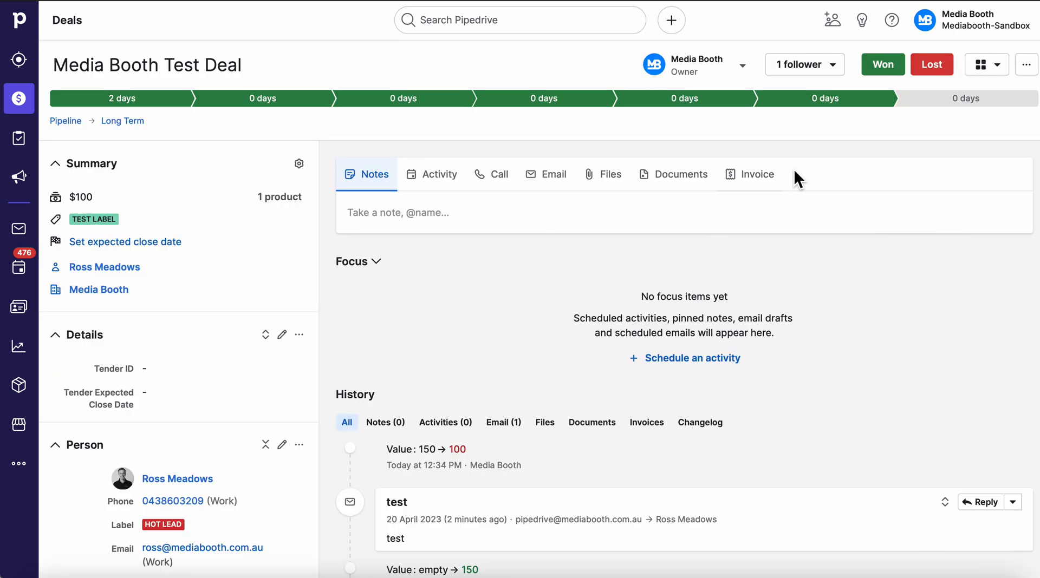
mouse_move(439, 174)
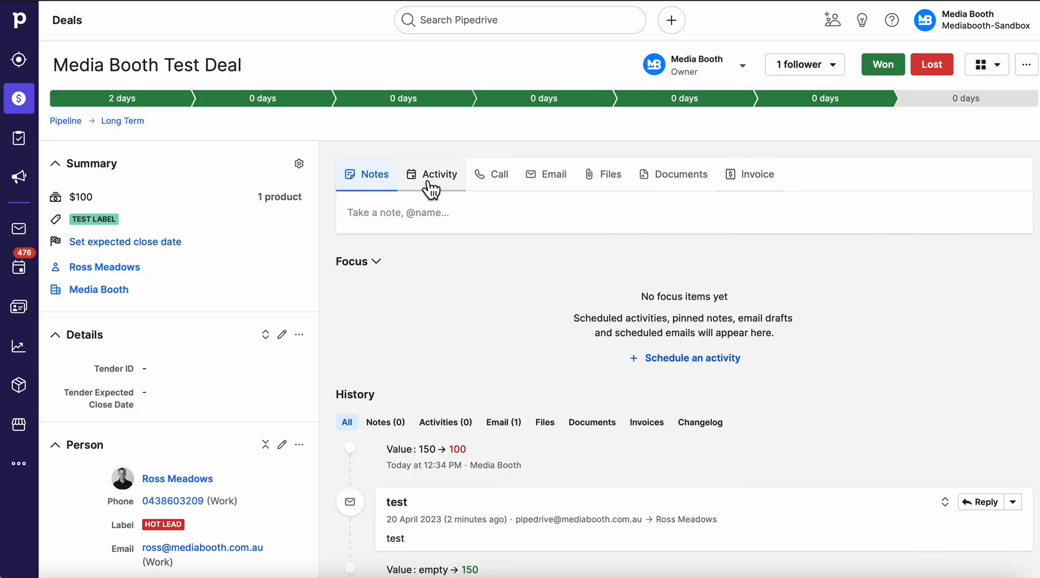
left_click(432, 174)
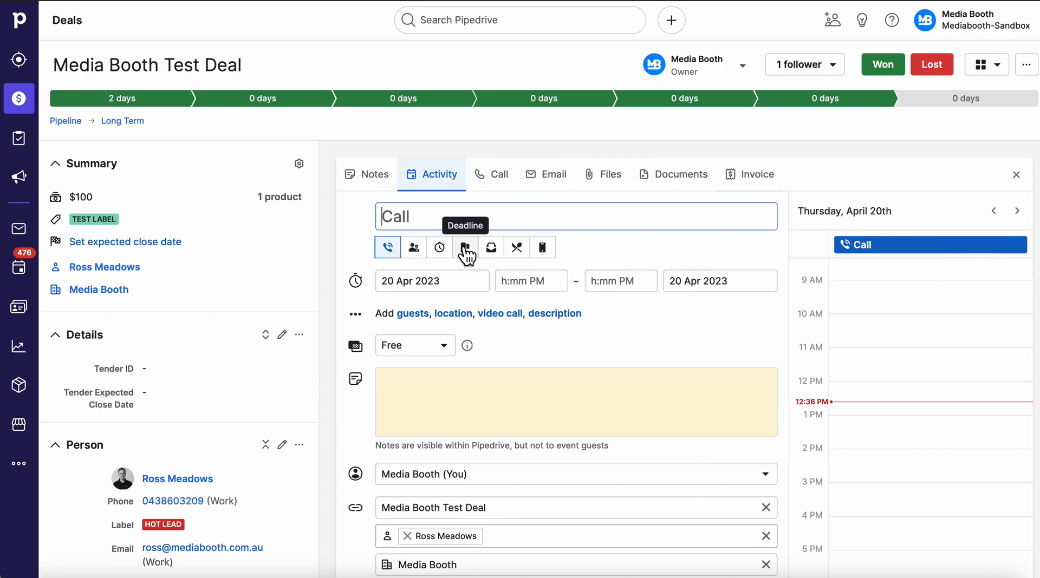
mouse_move(499, 174)
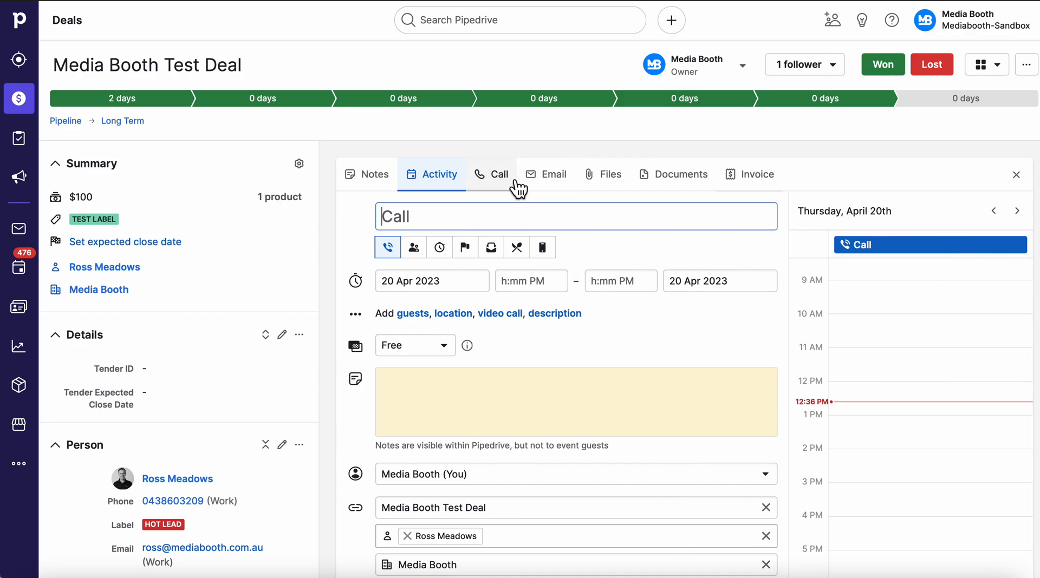
left_click(498, 174)
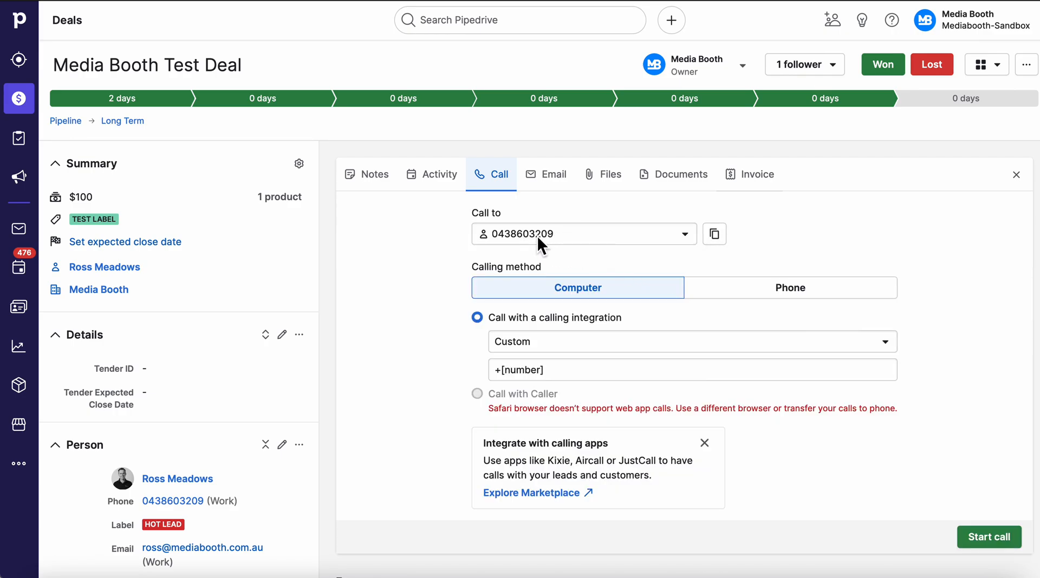
mouse_move(171, 501)
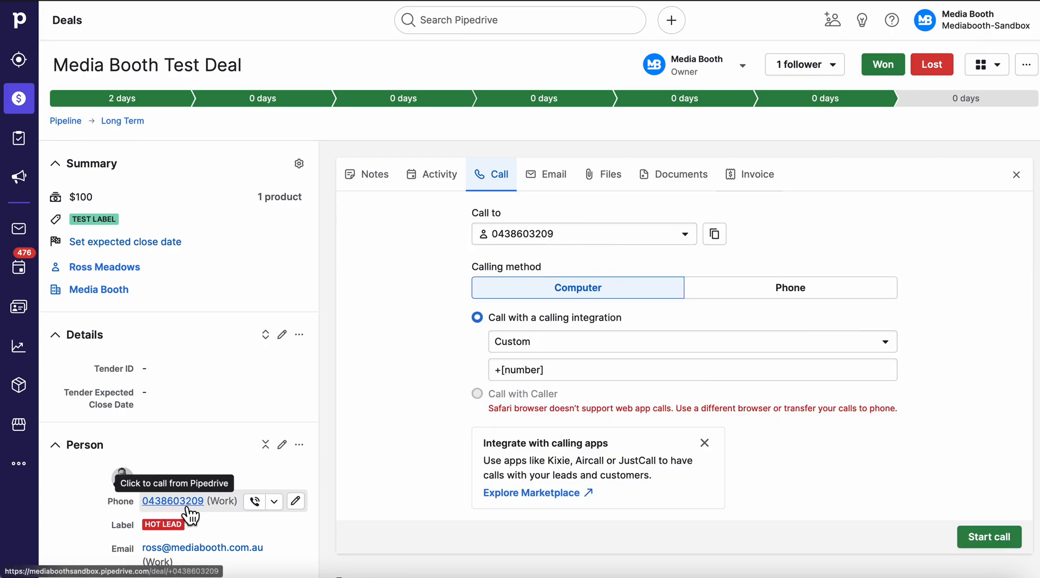
mouse_move(628, 260)
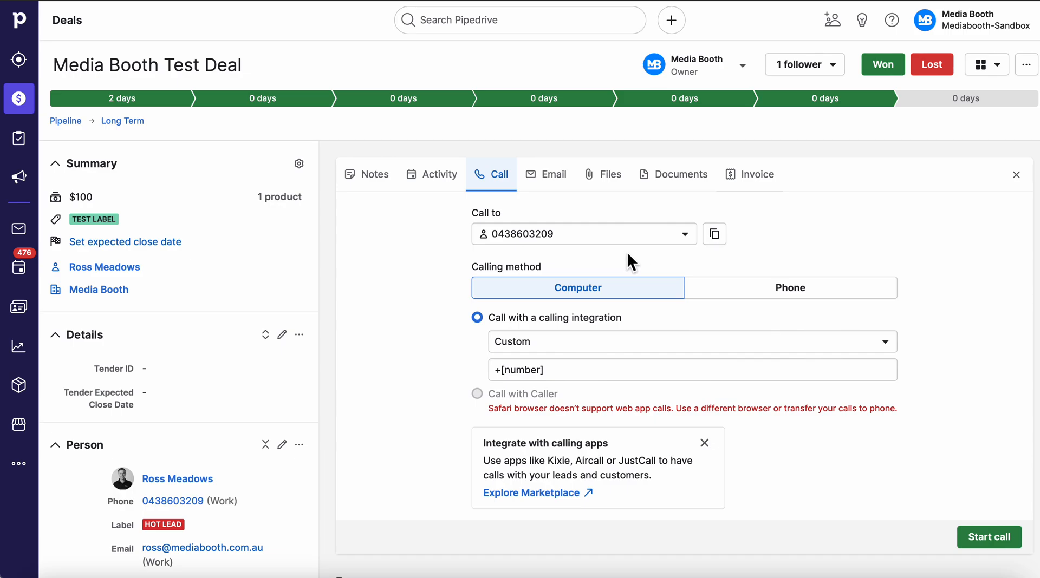
left_click(789, 287)
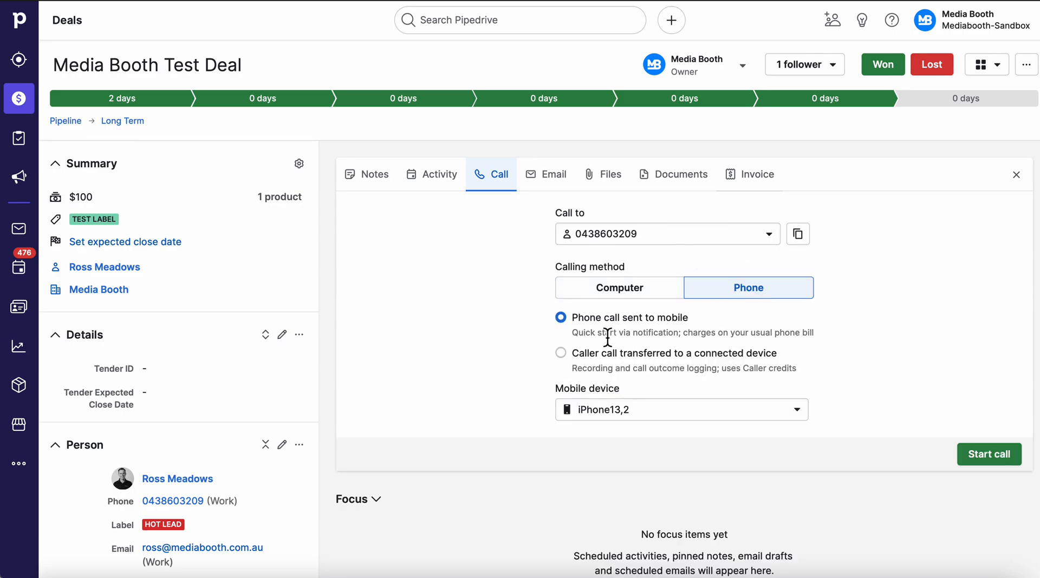
mouse_move(988, 455)
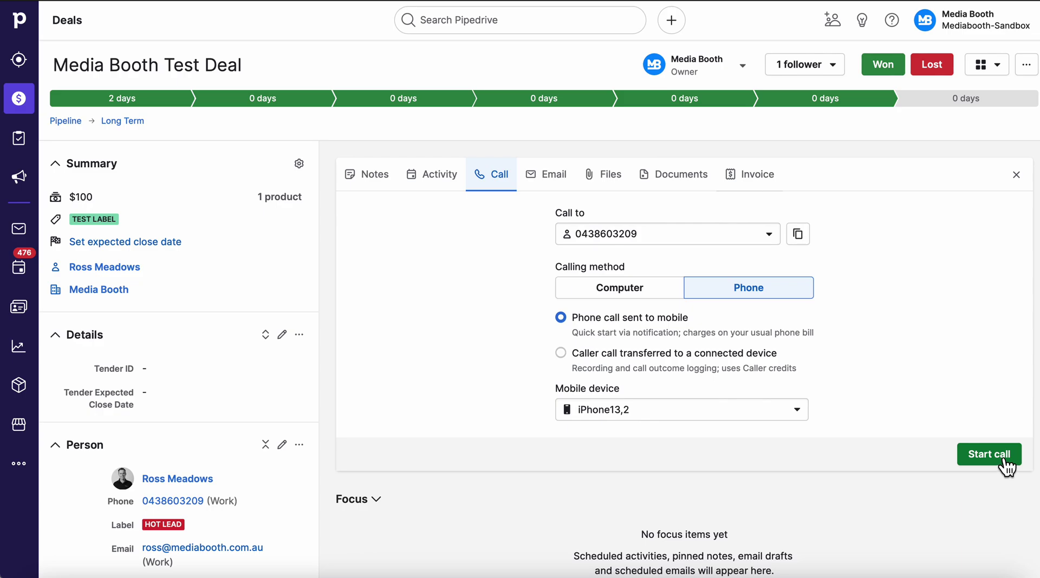
mouse_move(975, 470)
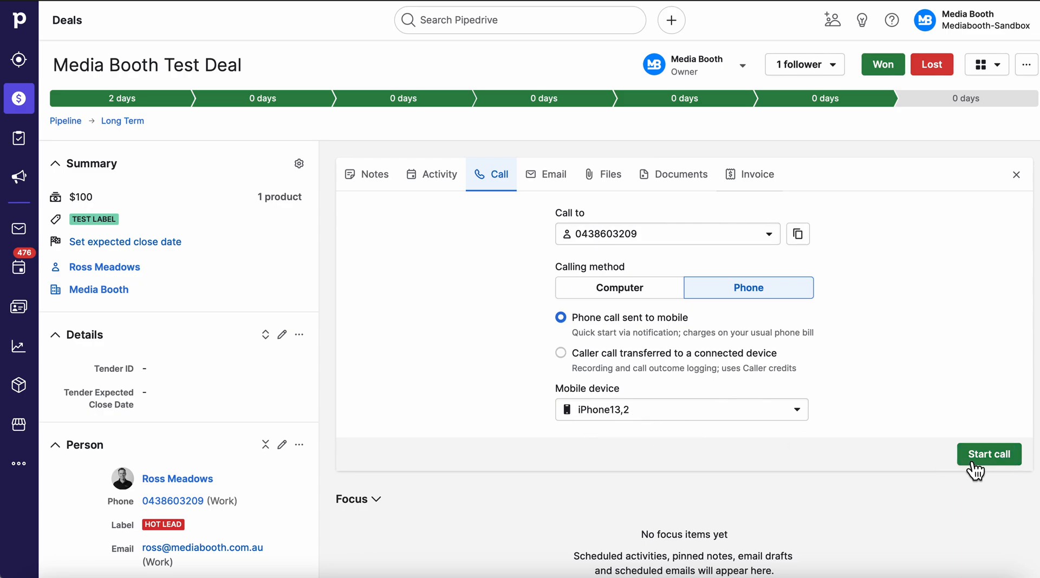
mouse_move(481, 400)
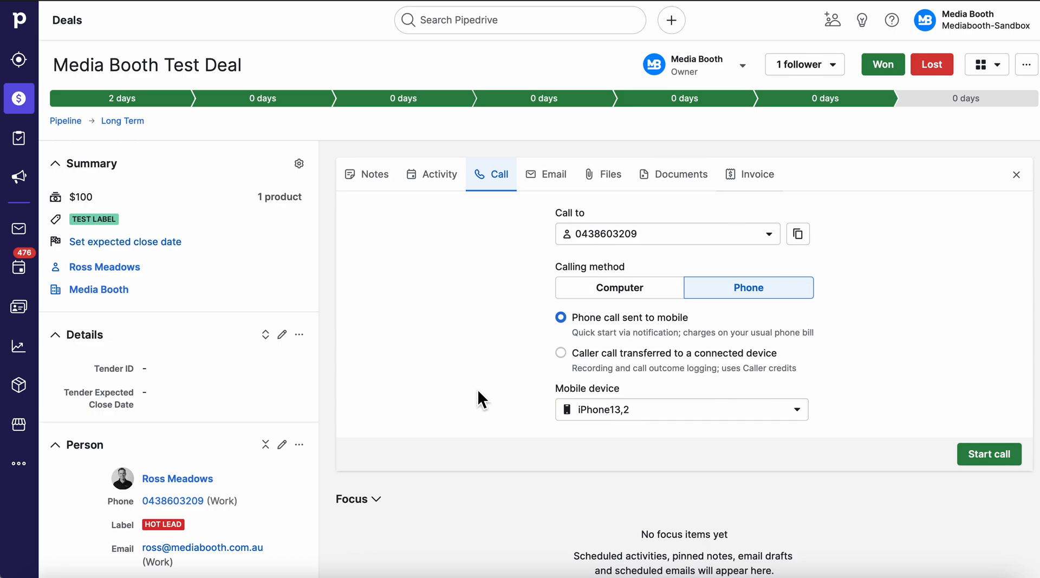
left_click(618, 287)
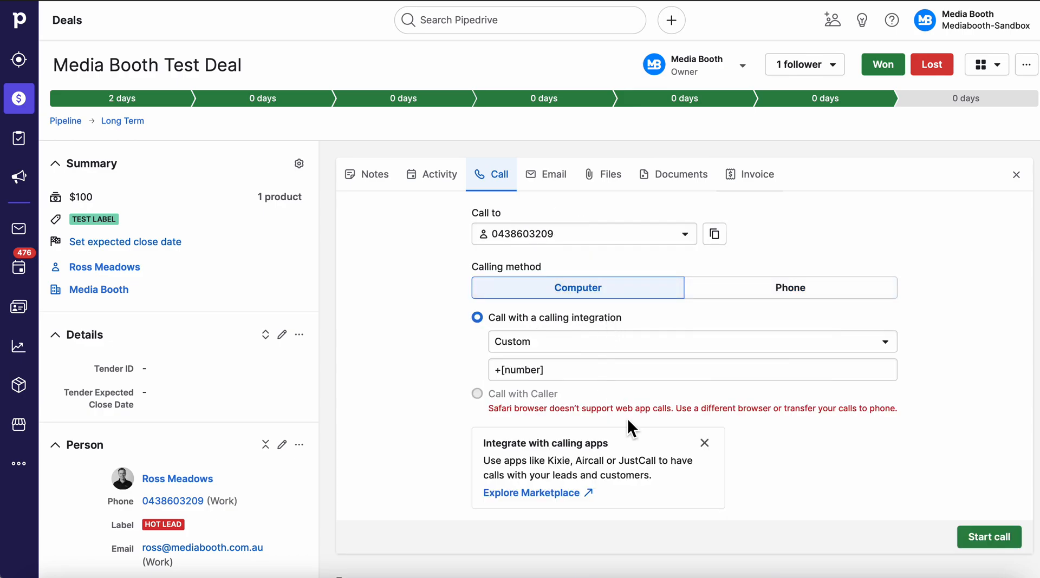
mouse_move(631, 410)
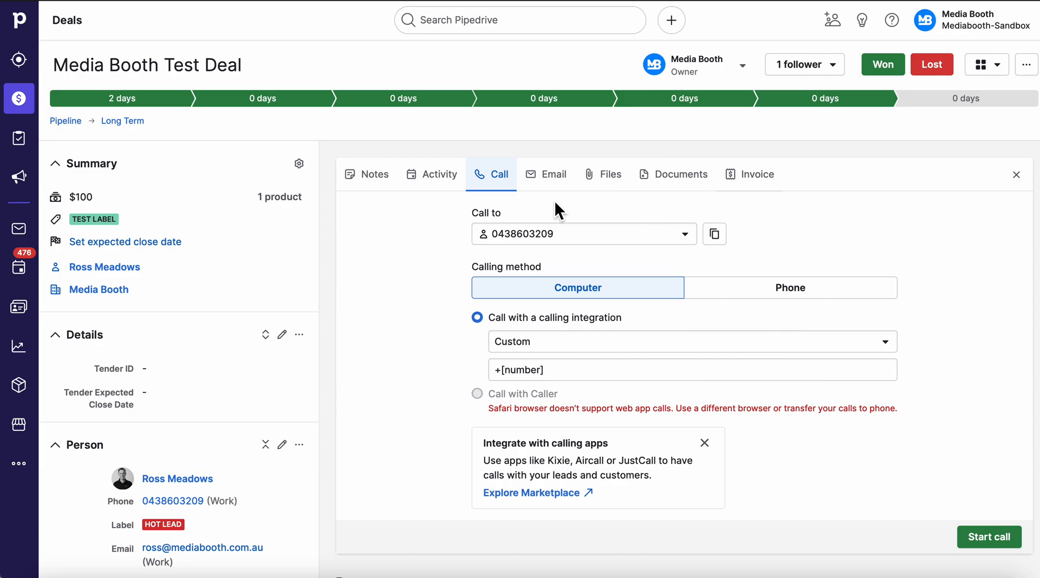
left_click(553, 174)
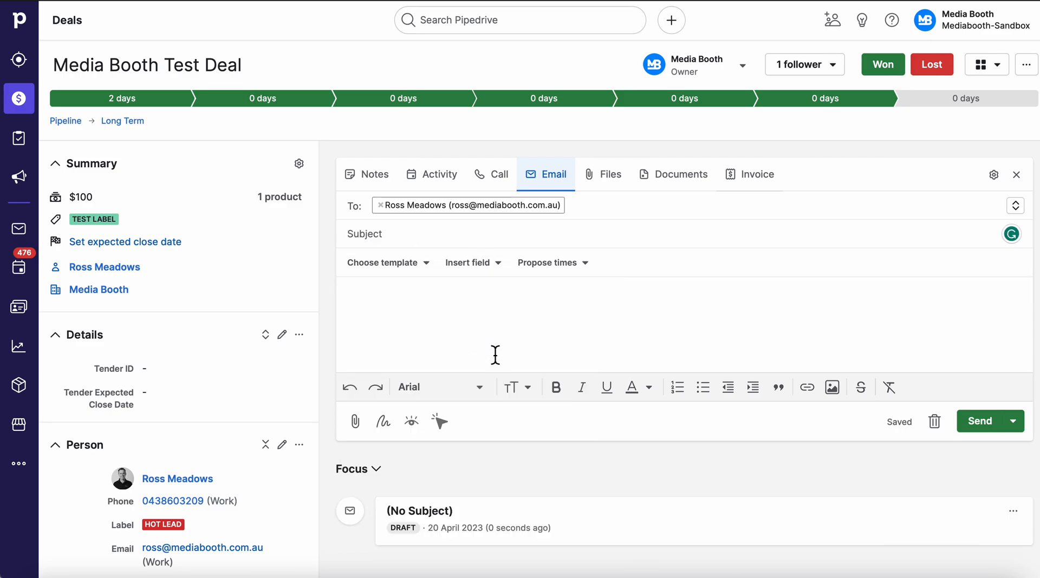
Step: Apply the 'Follow up to our meeting' template and insert a book-a-time scheduling link
left_click(383, 262)
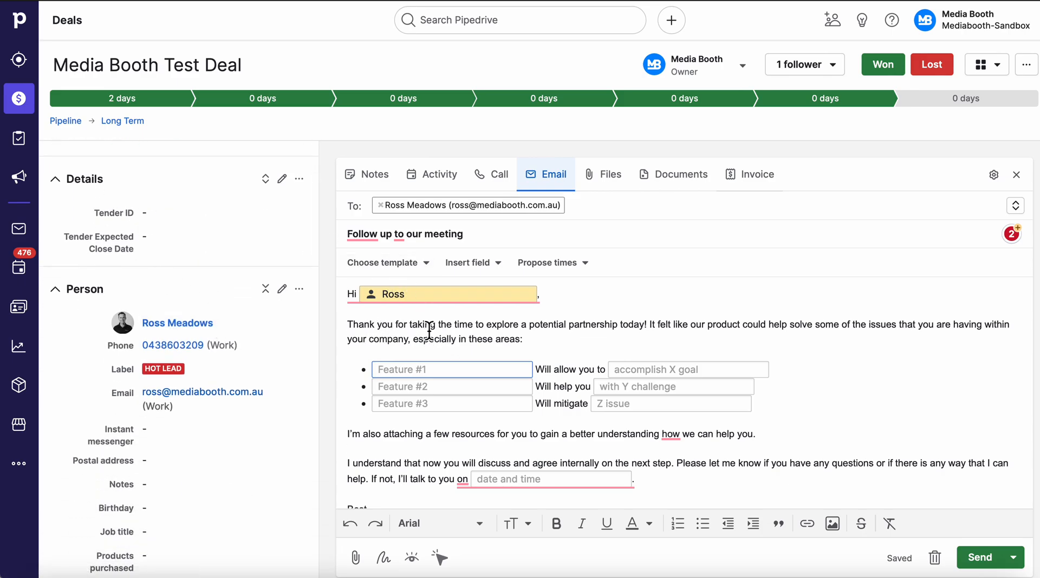
scroll("down", 3)
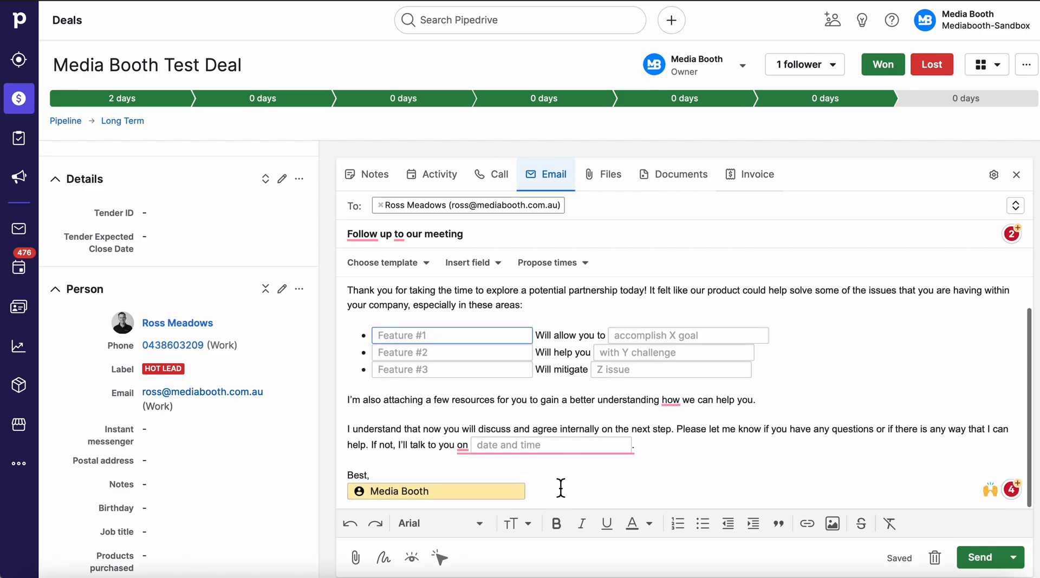
mouse_move(383, 557)
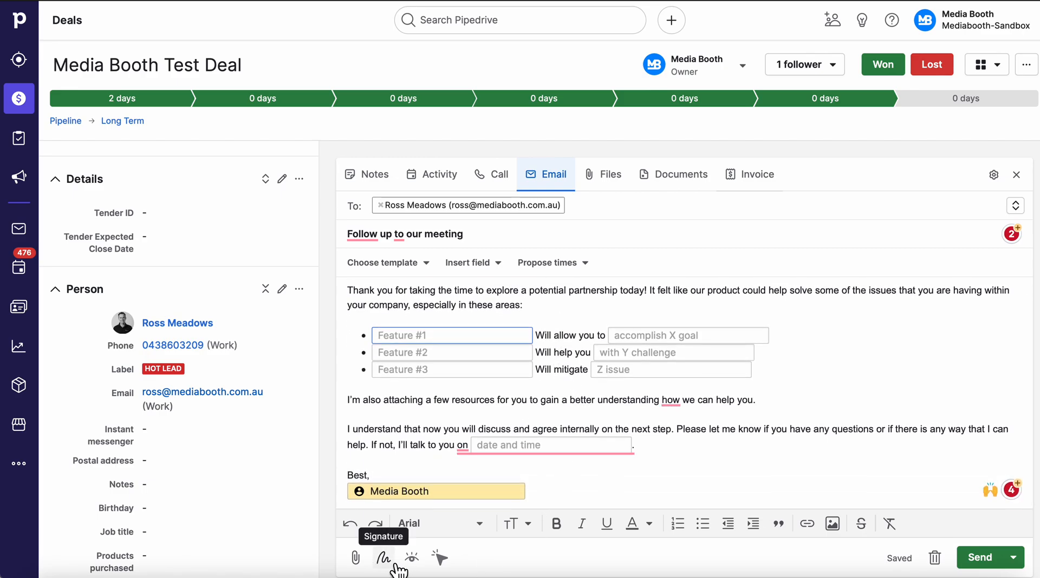
mouse_move(357, 558)
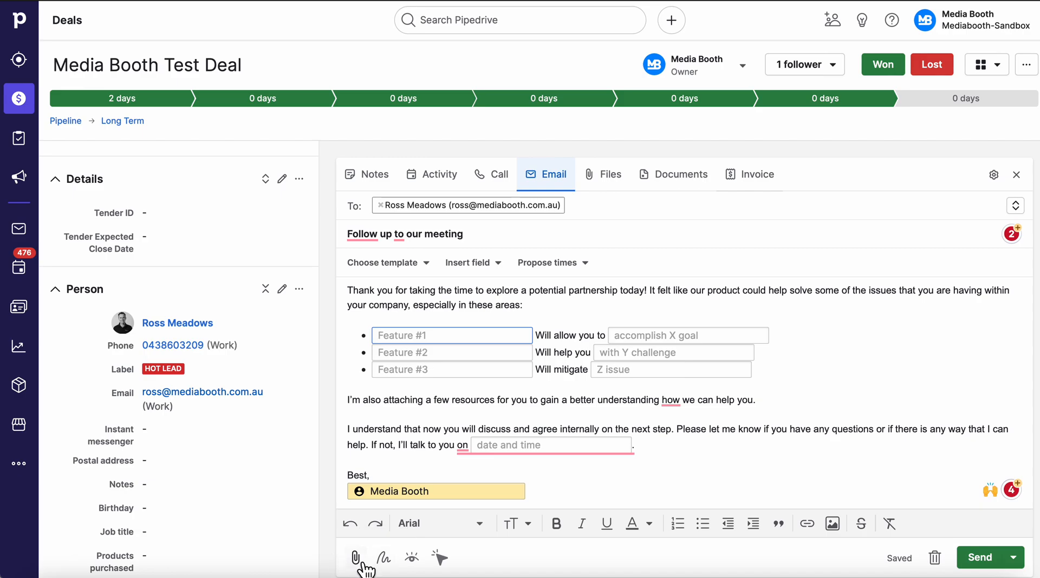
mouse_move(411, 557)
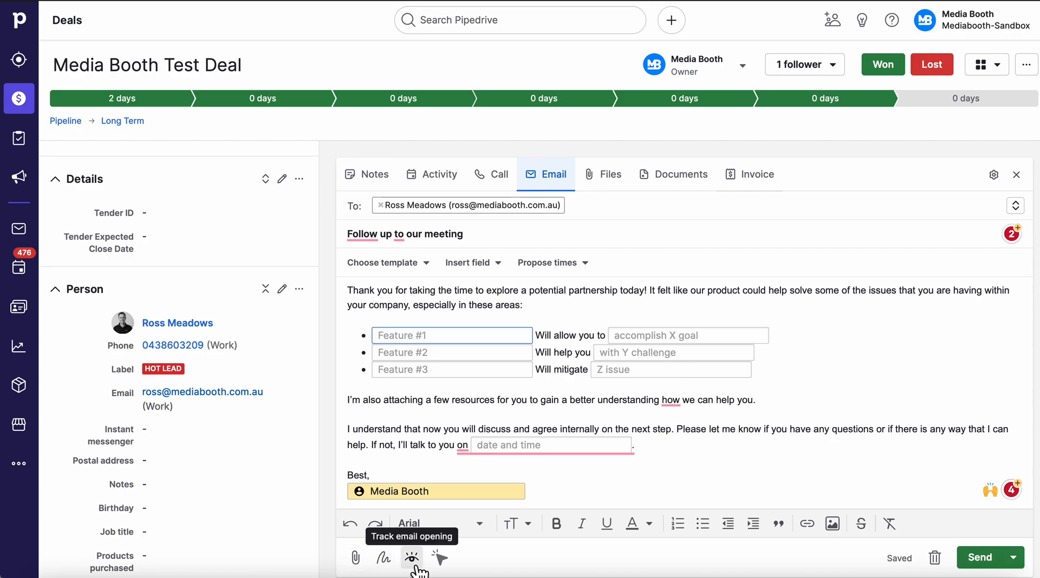
mouse_move(439, 557)
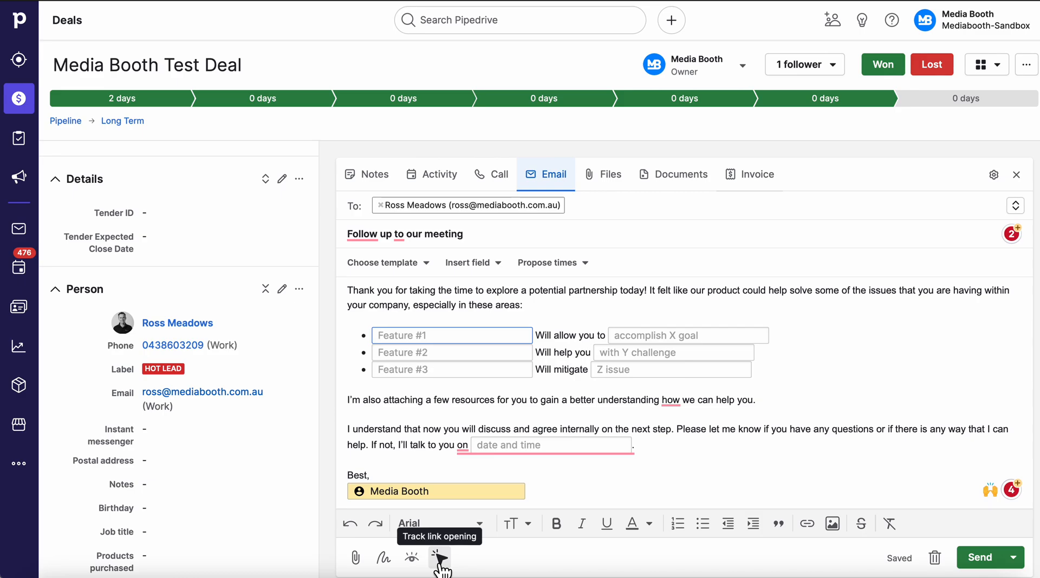
mouse_move(545, 343)
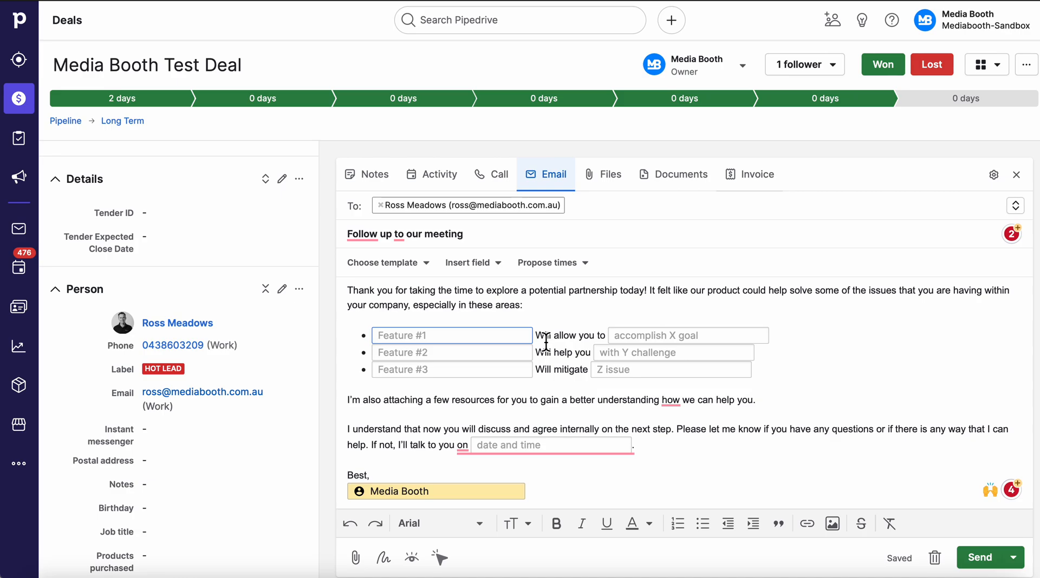
left_click(547, 263)
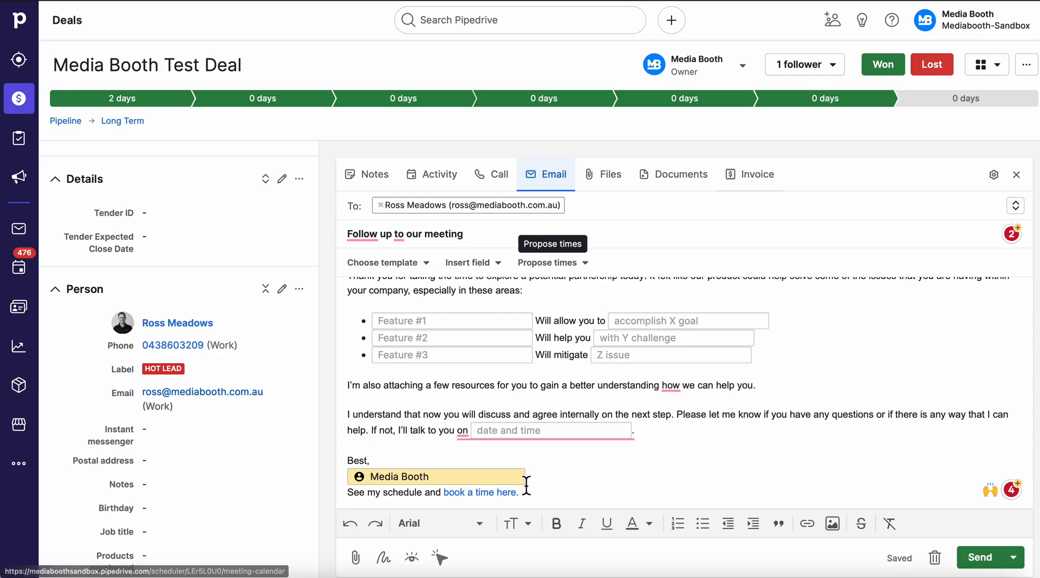
scroll("up", 3)
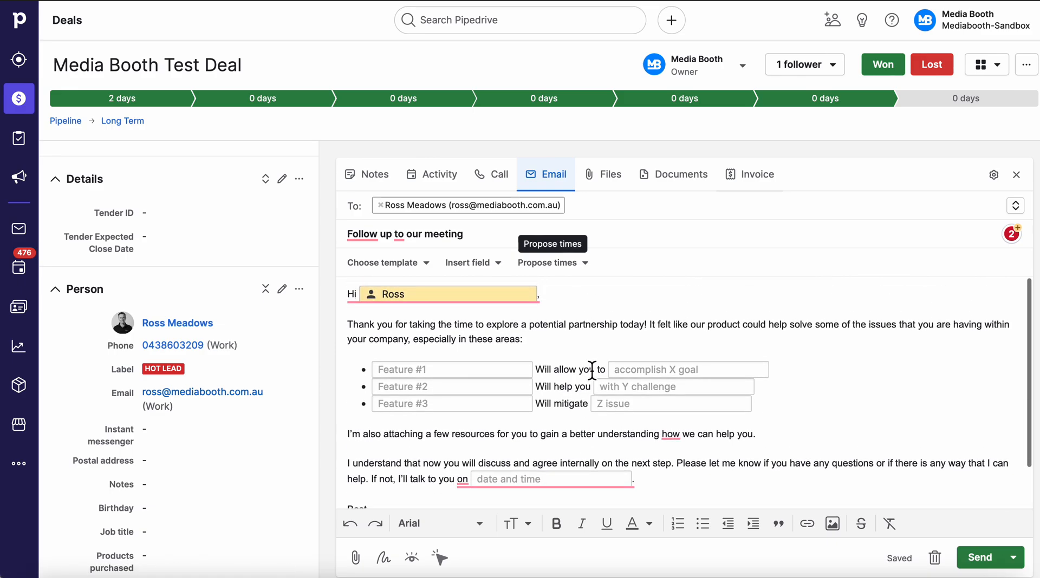
mouse_move(608, 174)
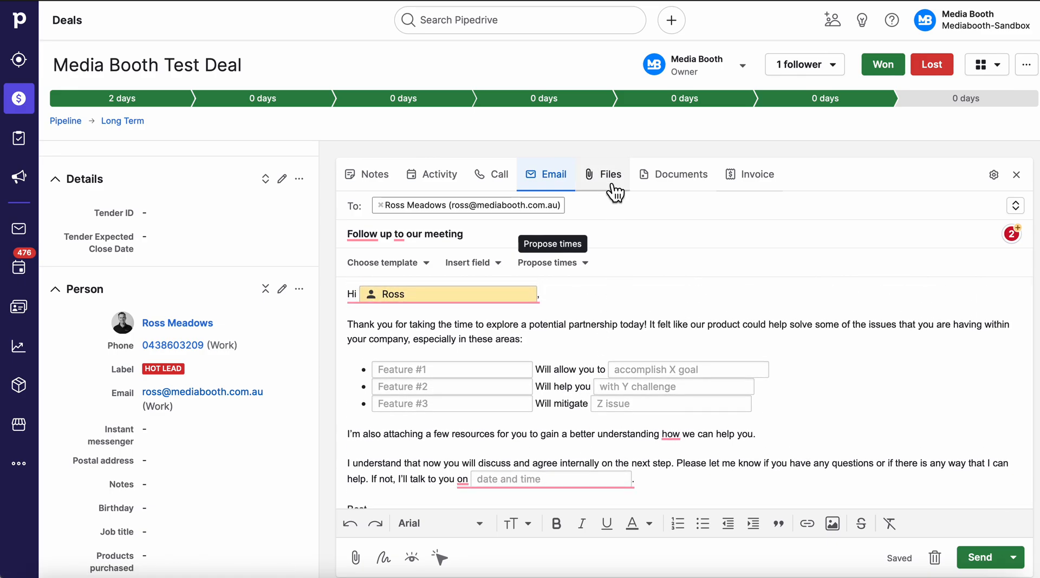
Step: Switch the deal panel to the Files upload area, leaving the email as a draft
left_click(602, 174)
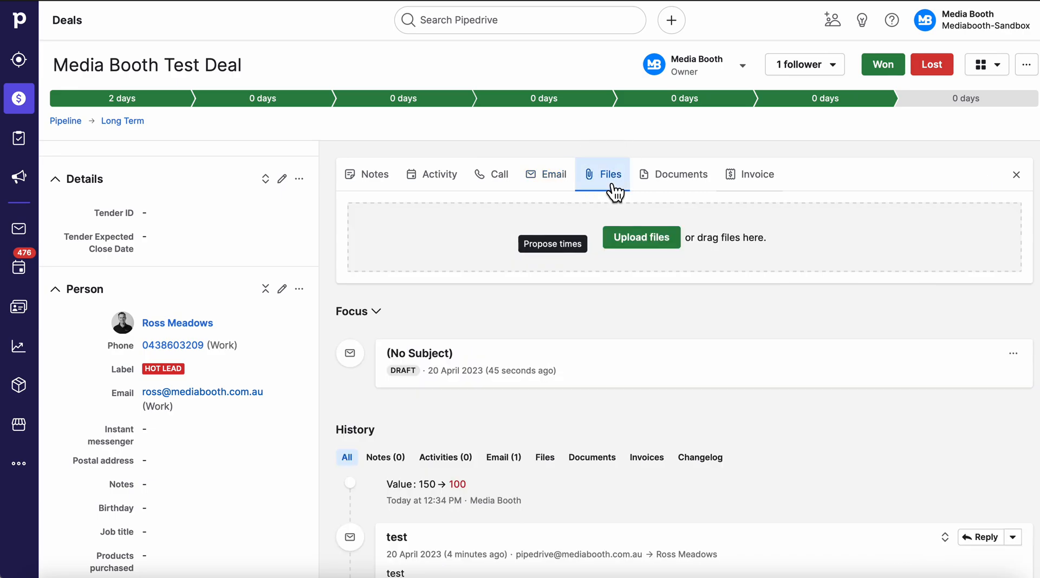
mouse_move(598, 233)
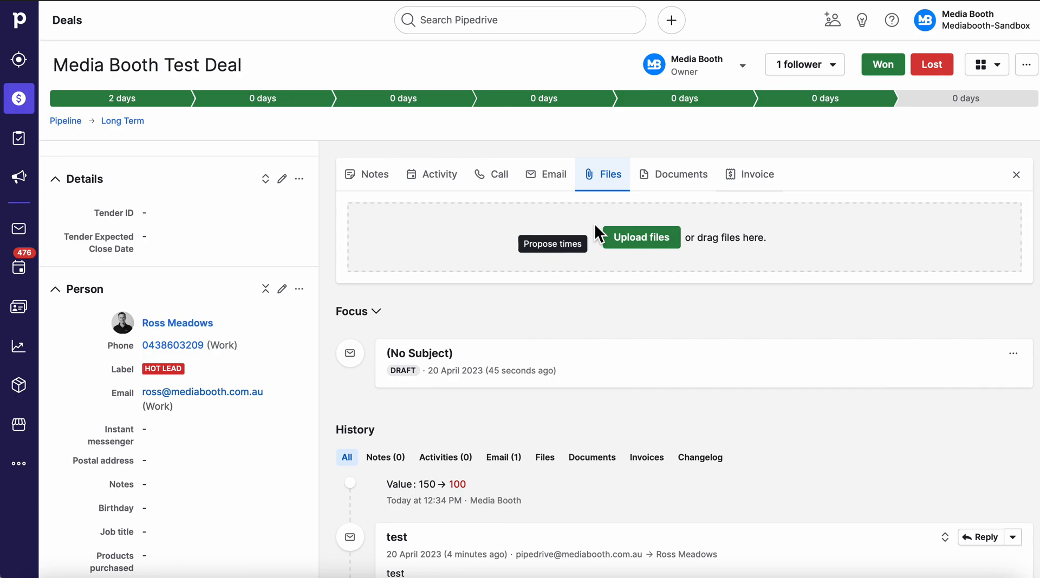
Step: Show the Smart Docs Documents panel, then try Invoice, which can't connect to the invoicing app
left_click(672, 174)
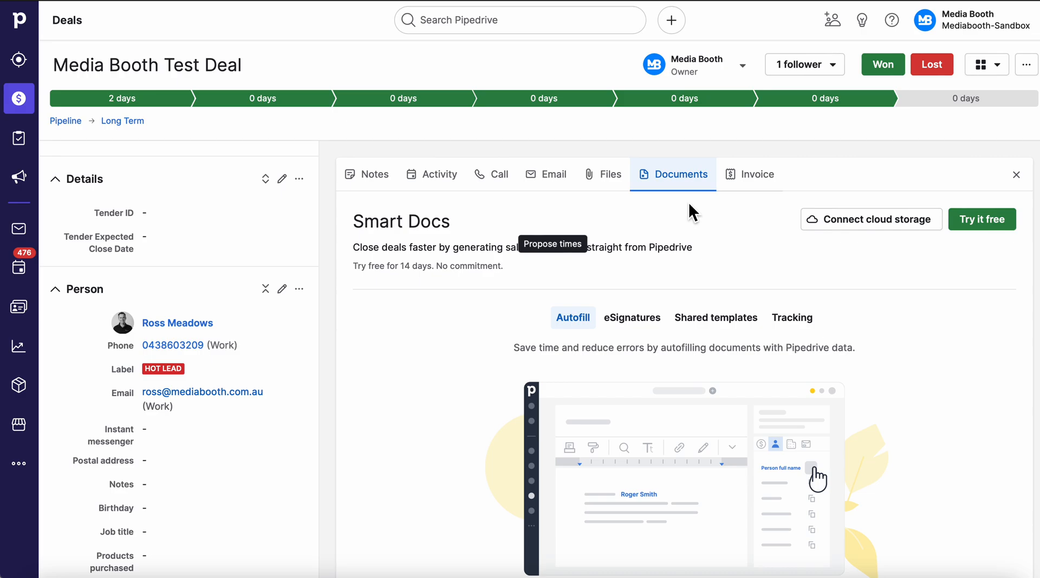
mouse_move(756, 174)
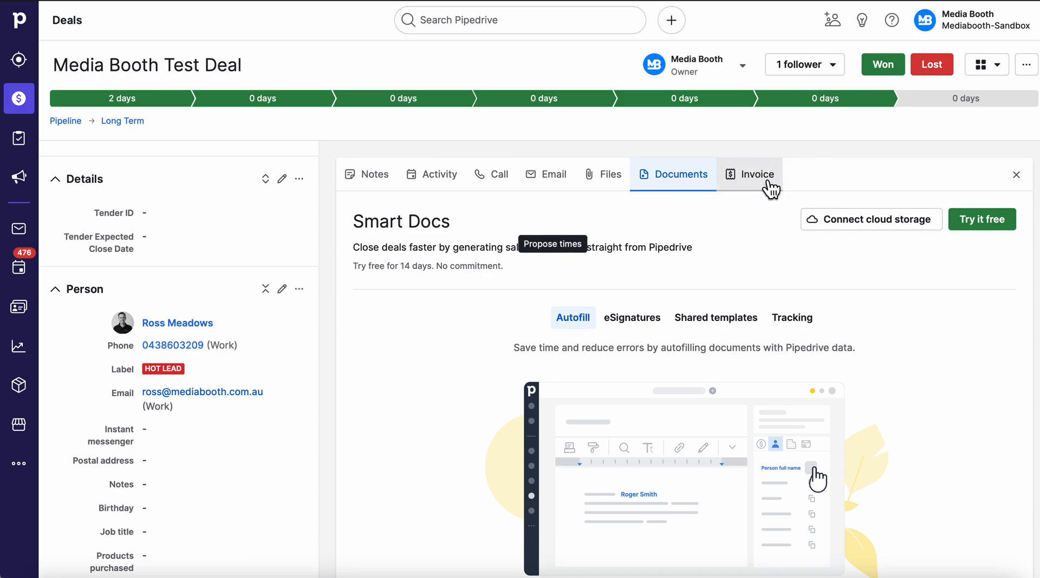
left_click(749, 173)
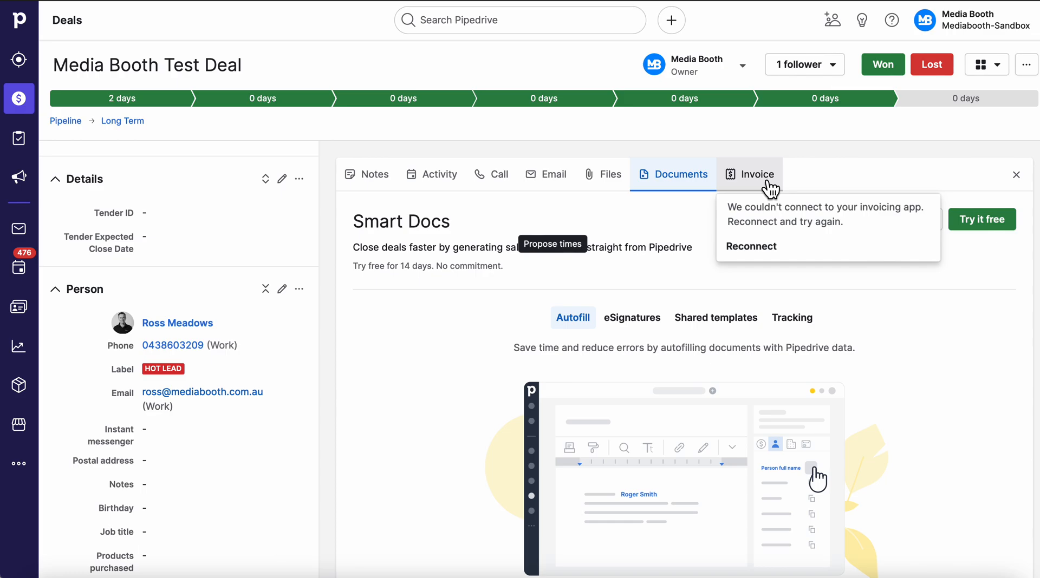
mouse_move(894, 79)
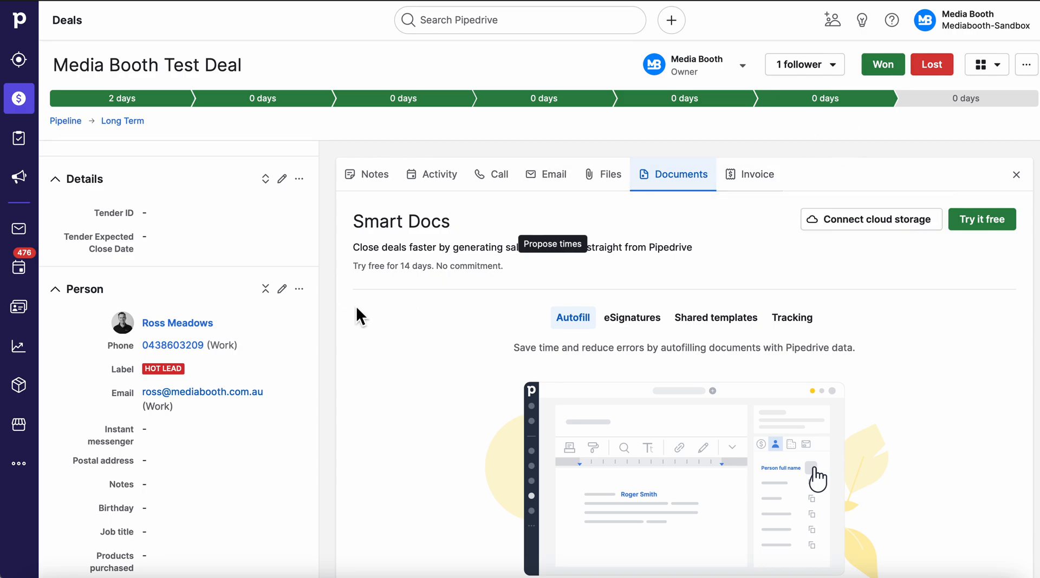
scroll("down", 3)
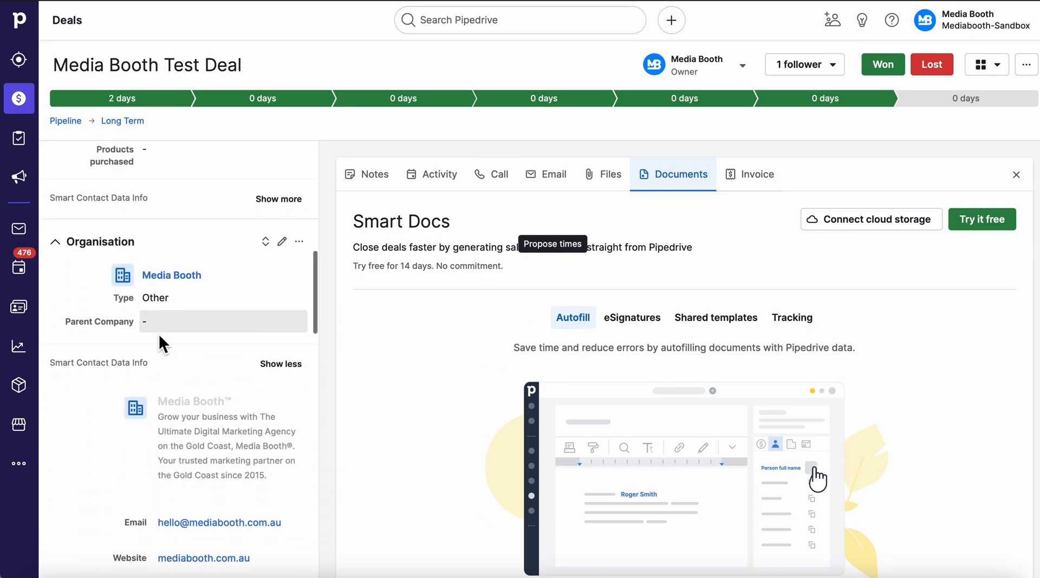
scroll("down", 3)
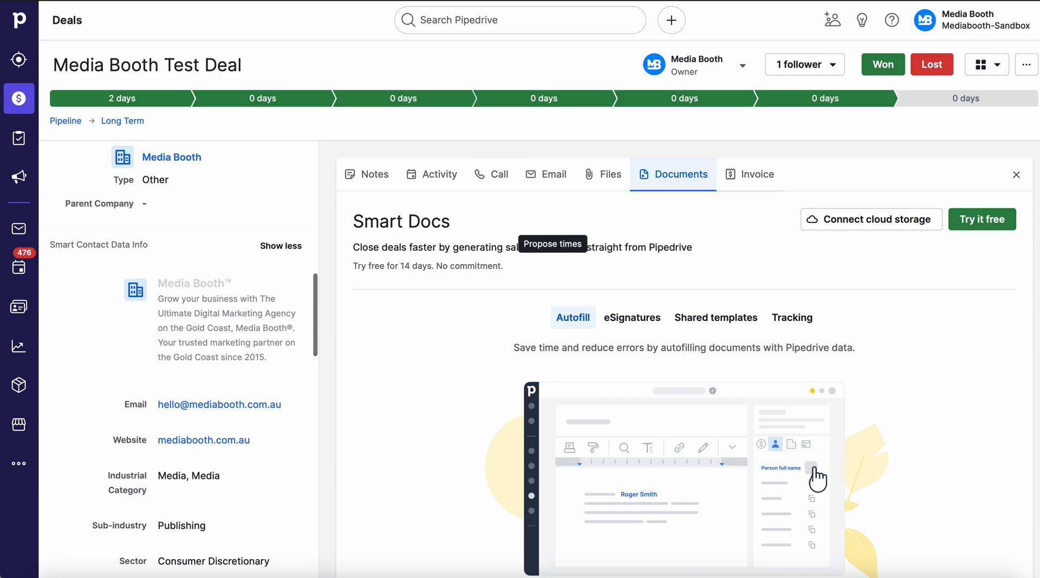
scroll("down", 3)
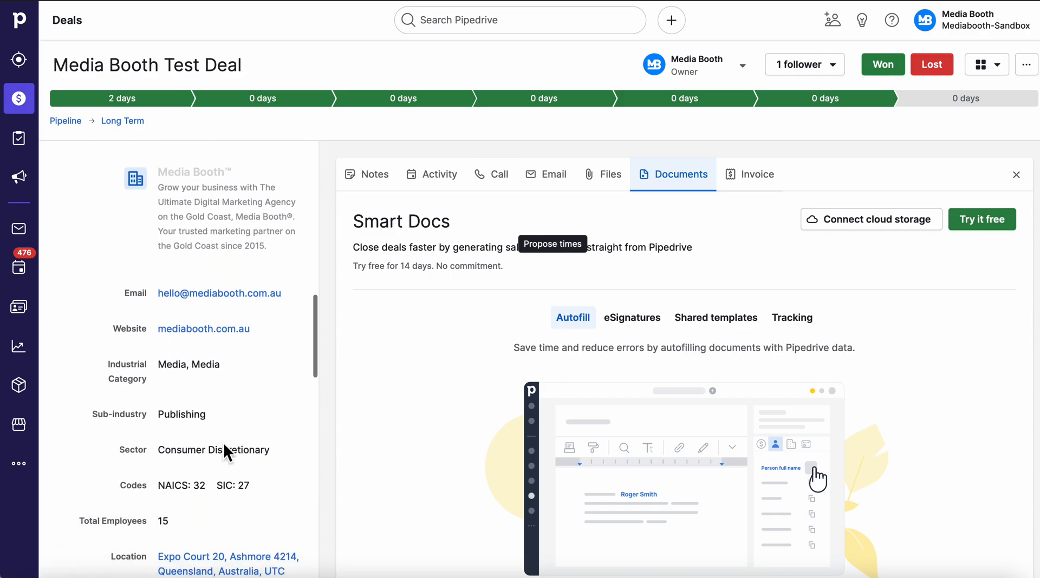
scroll("down", 3)
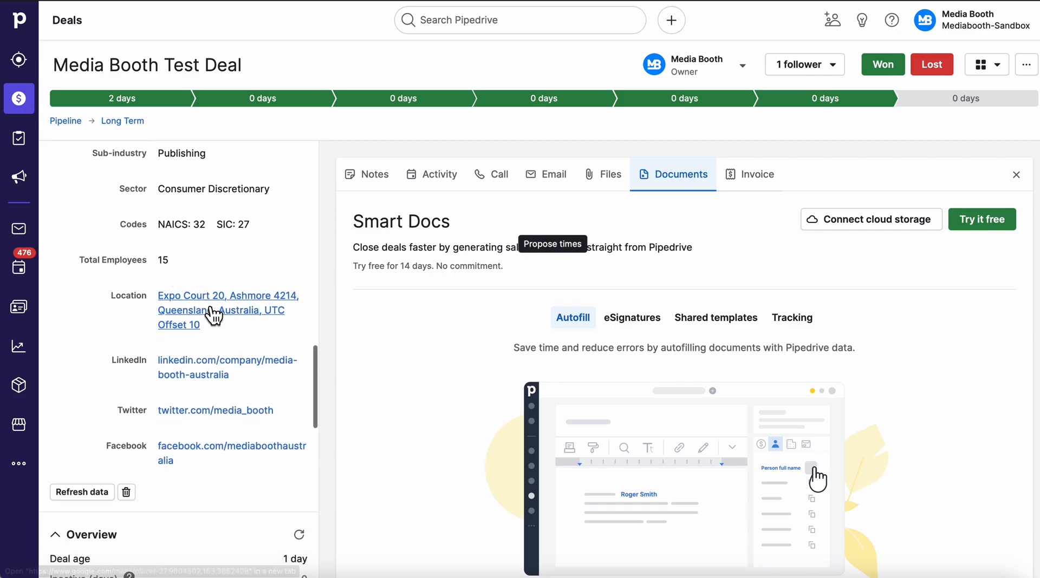
scroll("down", 3)
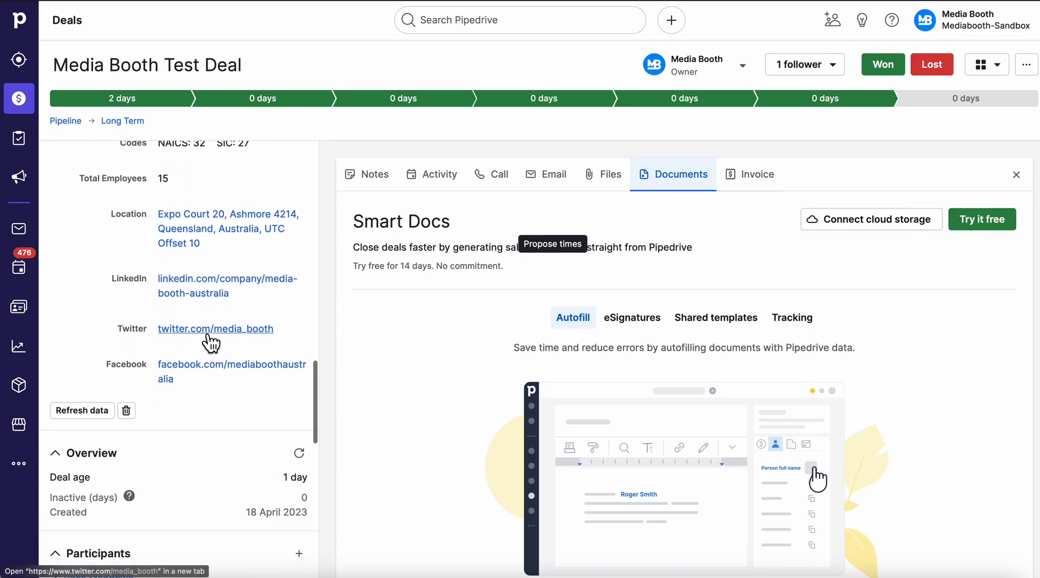
scroll("down", 3)
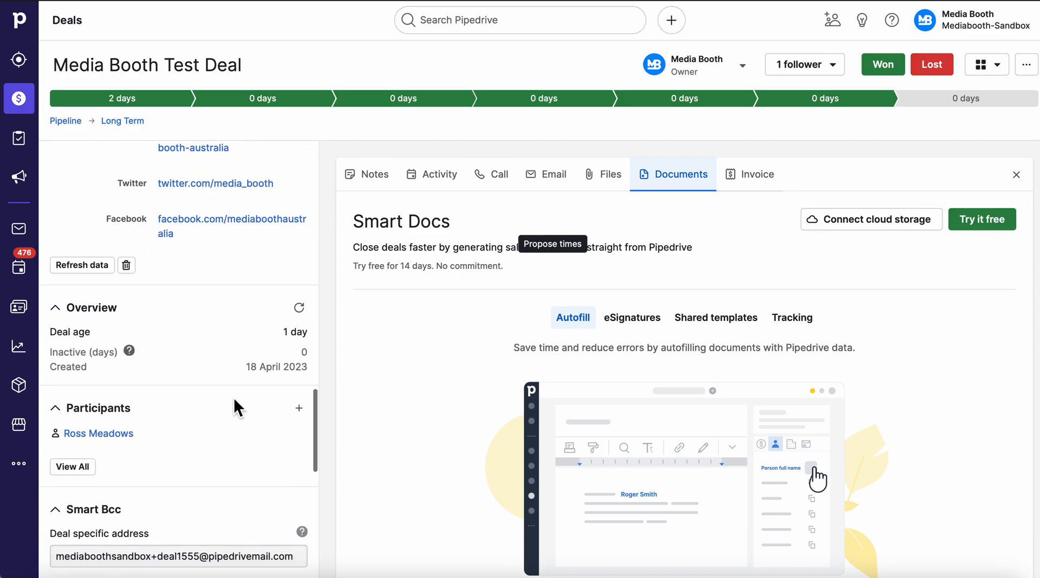
mouse_move(202, 356)
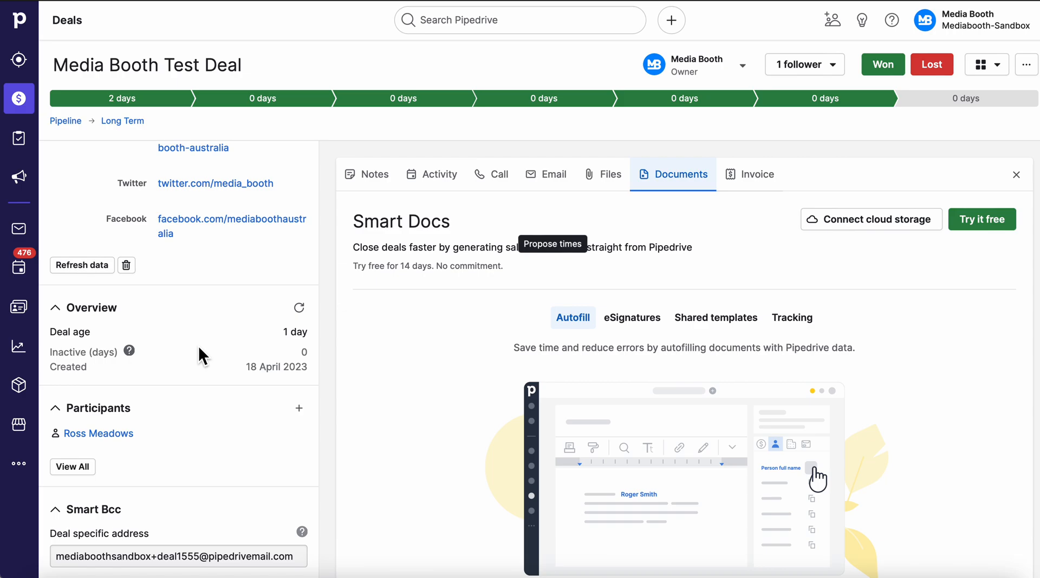
scroll("down", 3)
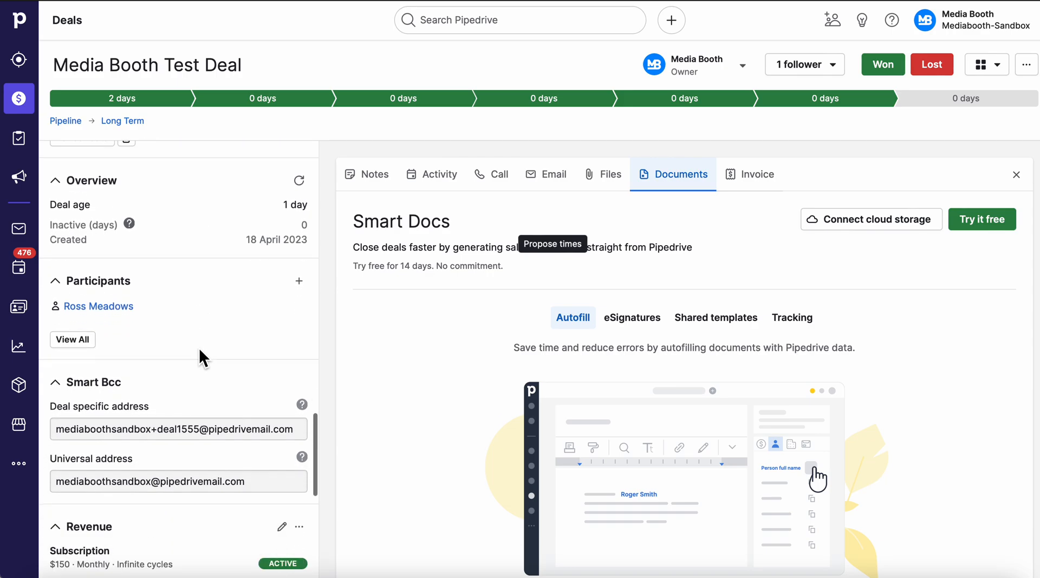
scroll("down", 3)
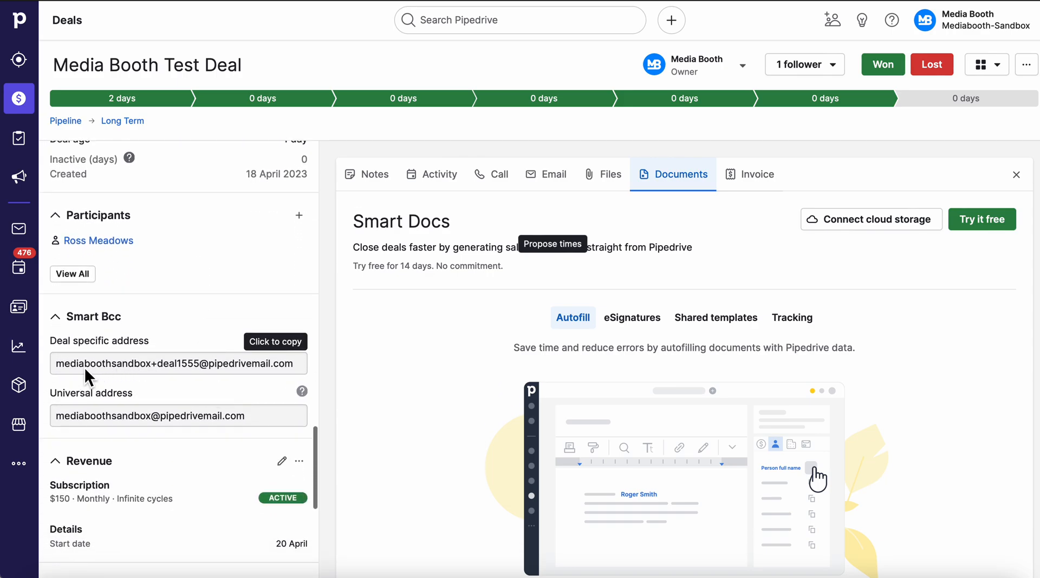
mouse_move(176, 375)
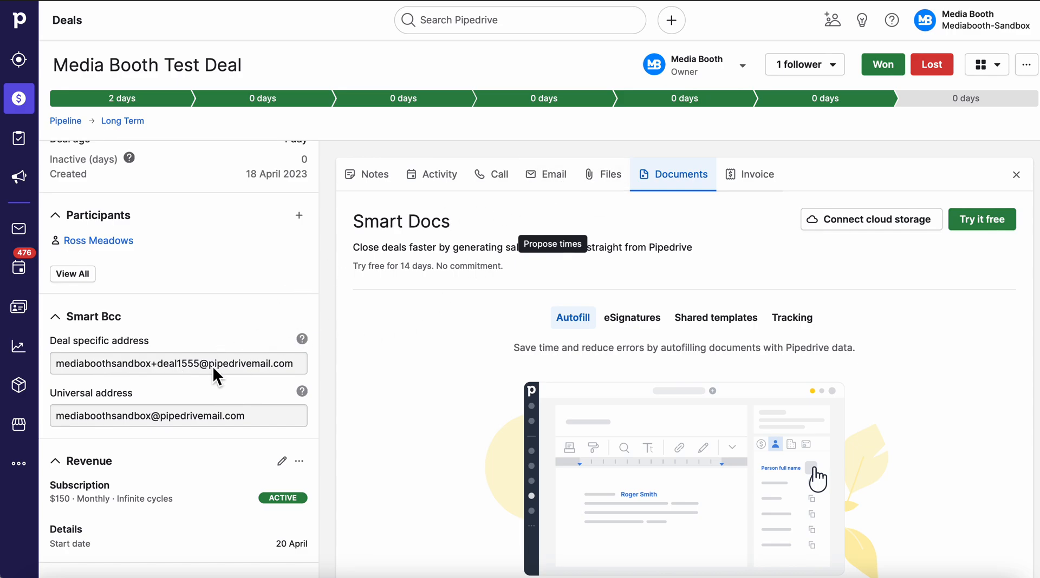
mouse_move(216, 363)
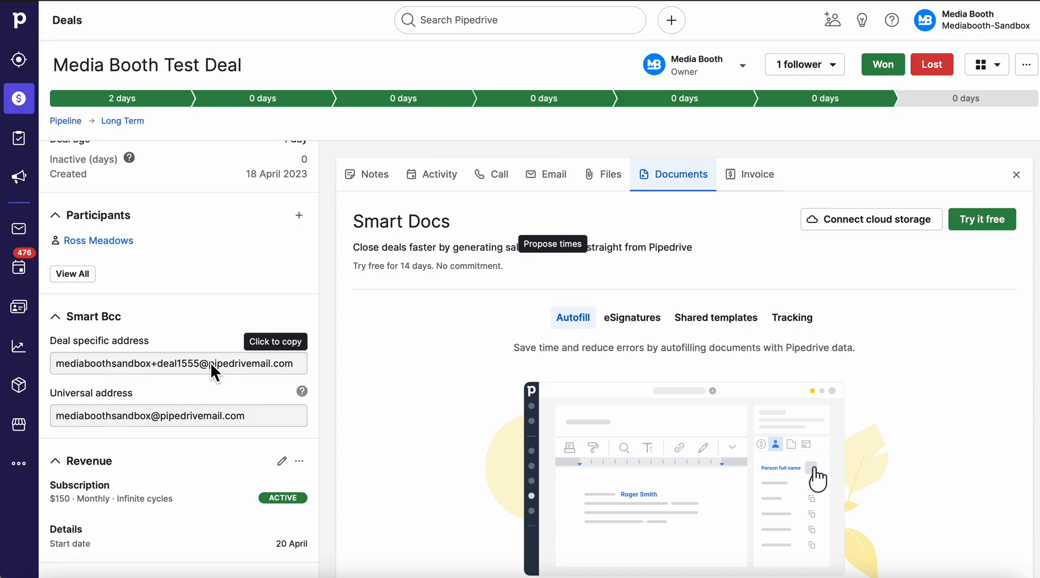
mouse_move(196, 425)
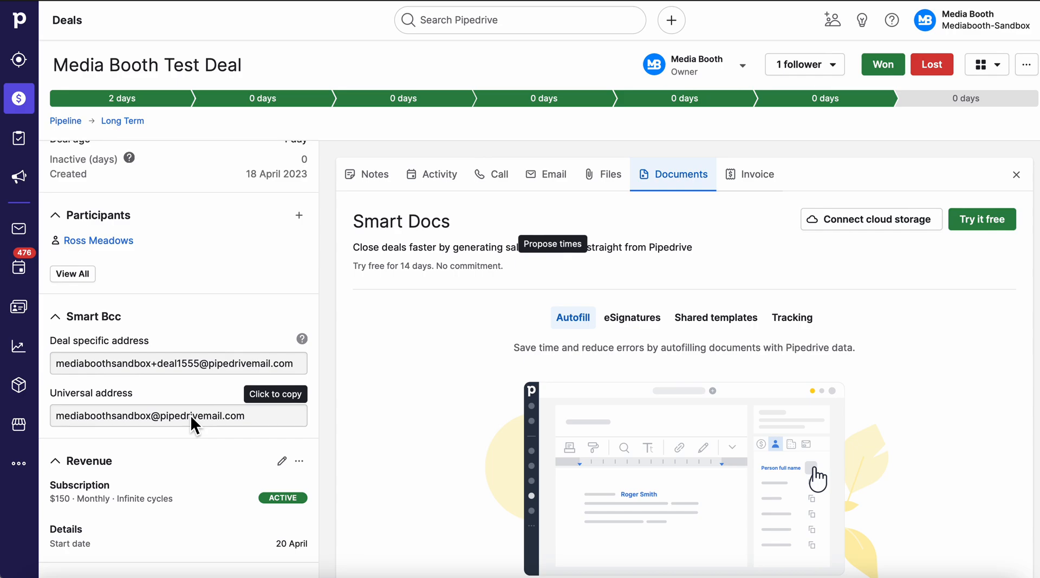
scroll("down", 3)
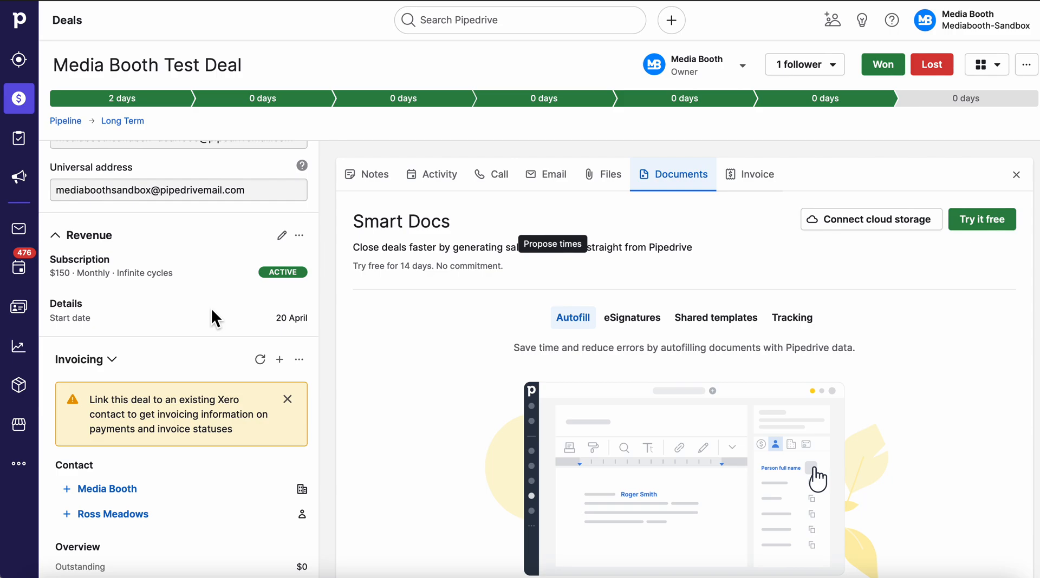
mouse_move(224, 284)
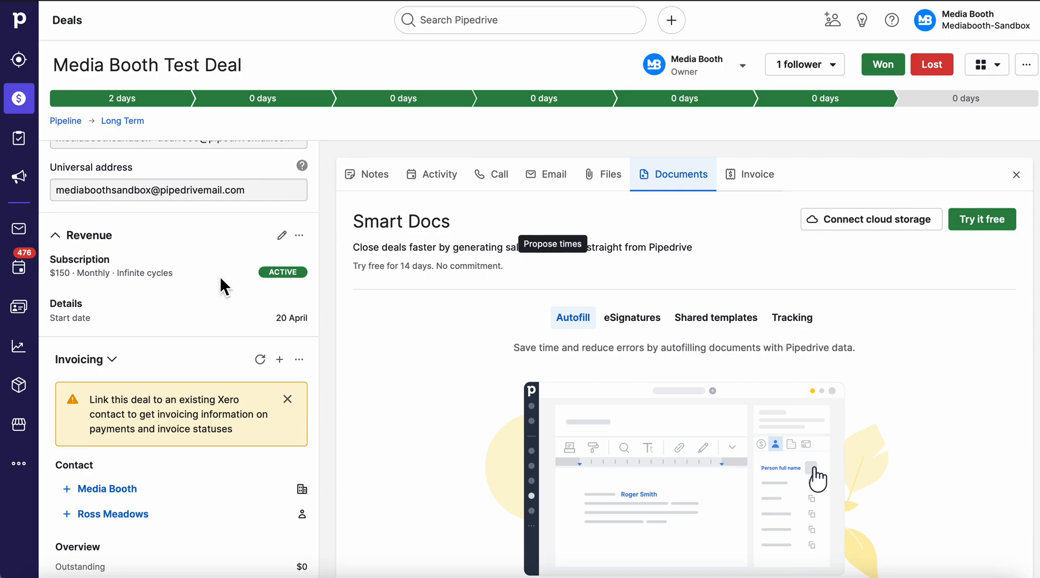
scroll("down", 3)
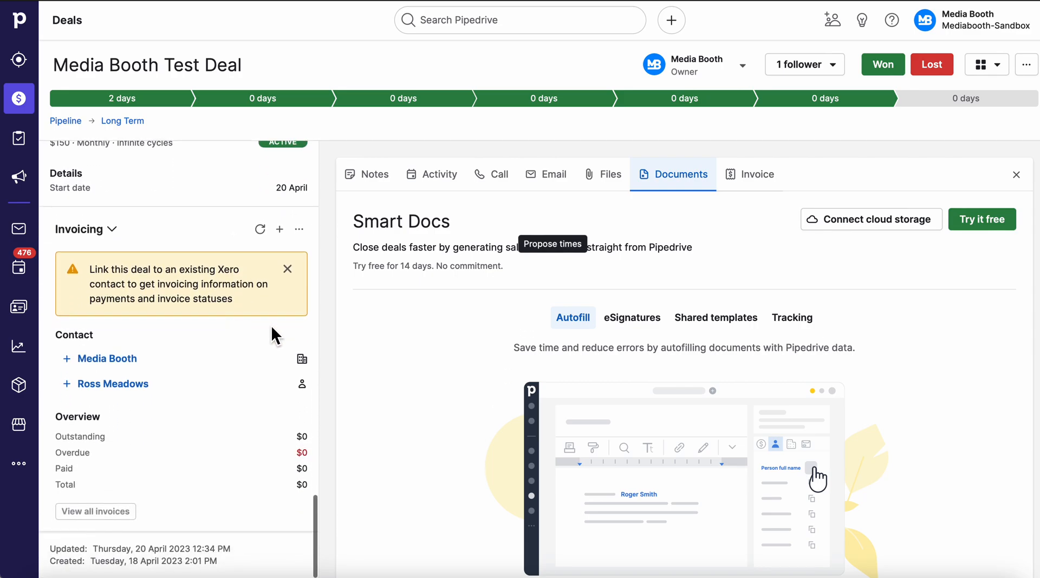
mouse_move(271, 403)
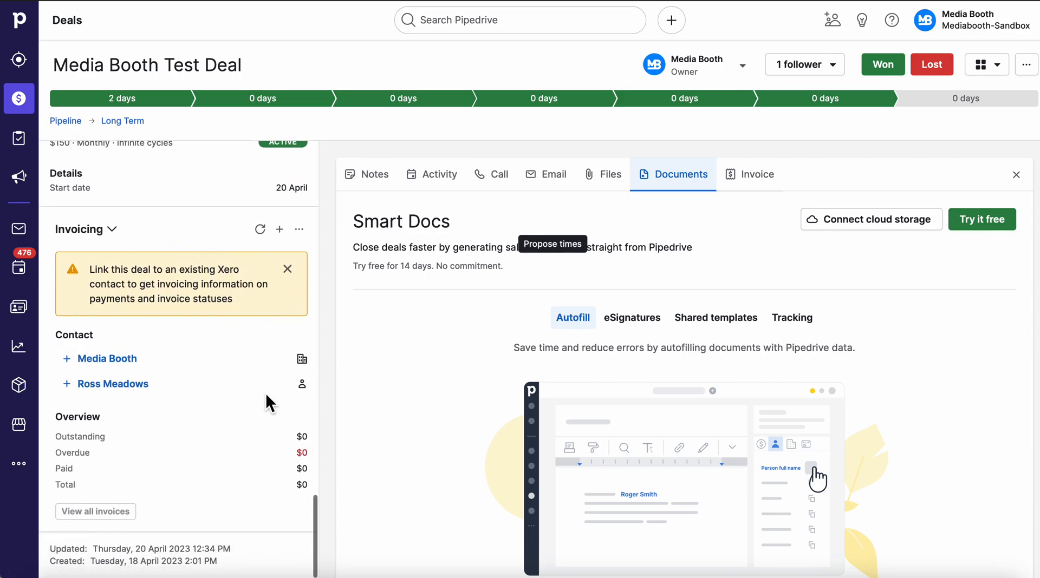
mouse_move(268, 490)
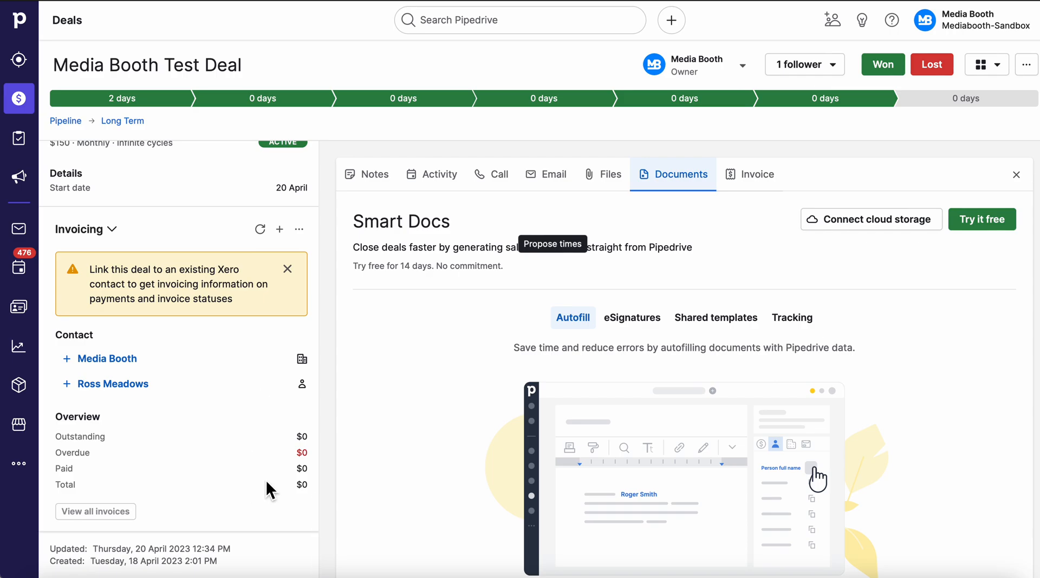
mouse_move(225, 467)
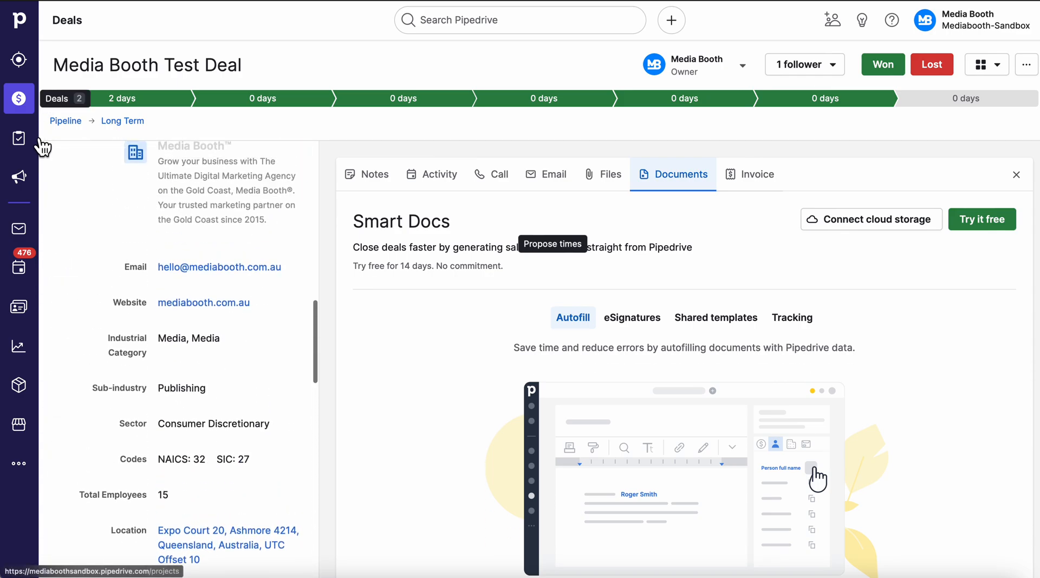
mouse_move(18, 137)
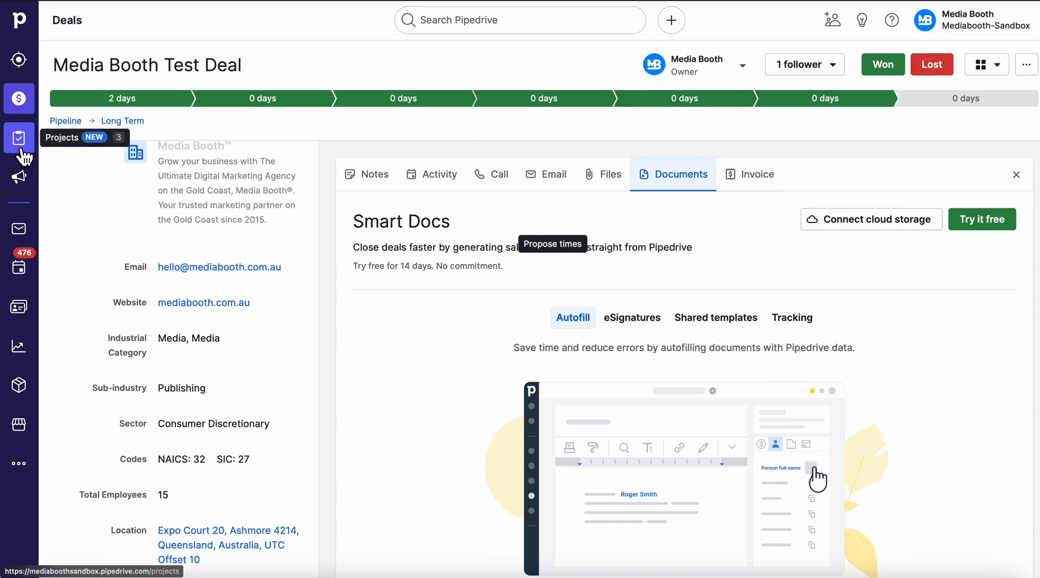
mouse_move(24, 157)
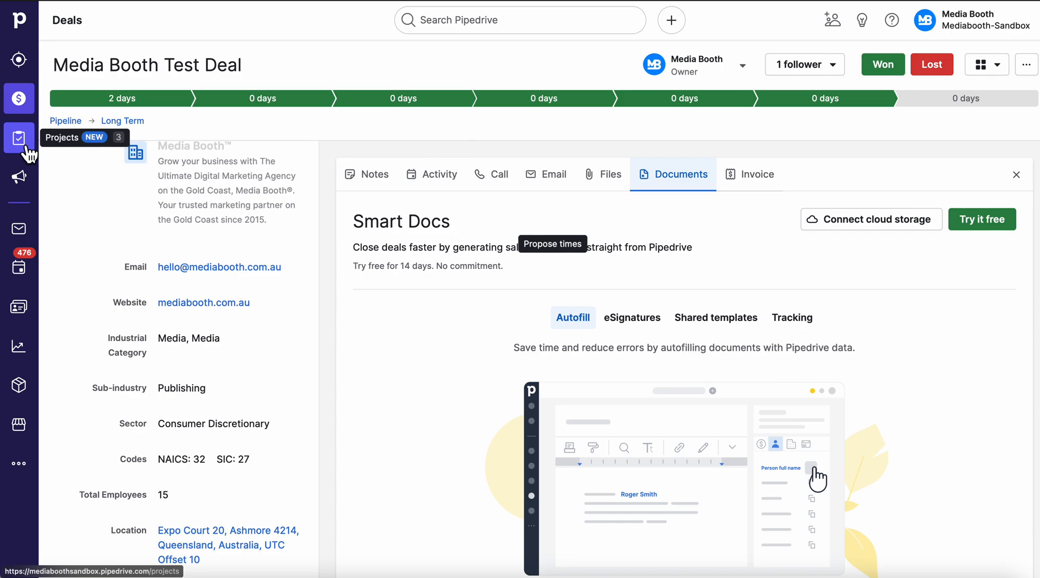
mouse_move(18, 177)
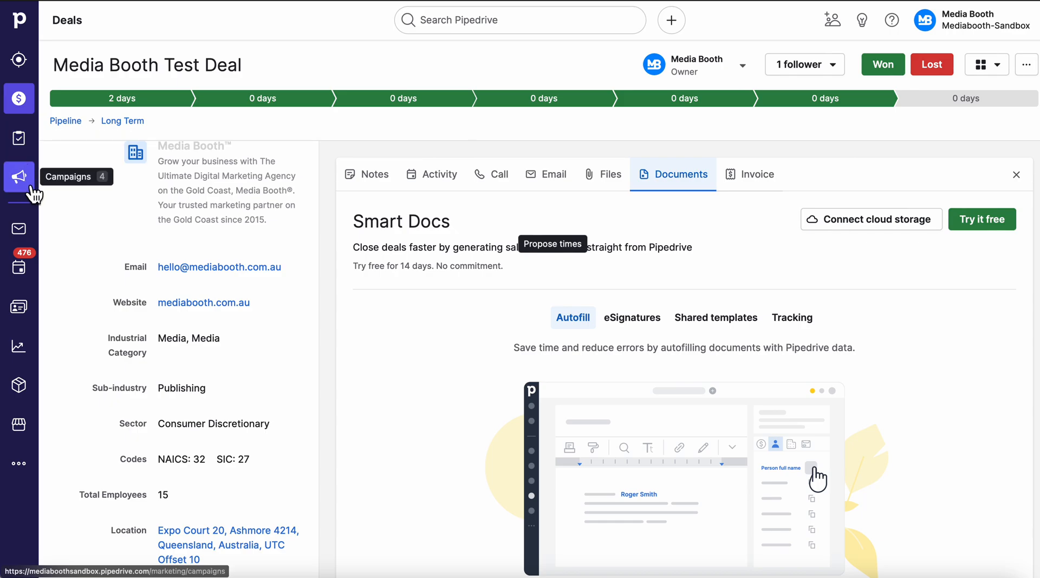
left_click(18, 177)
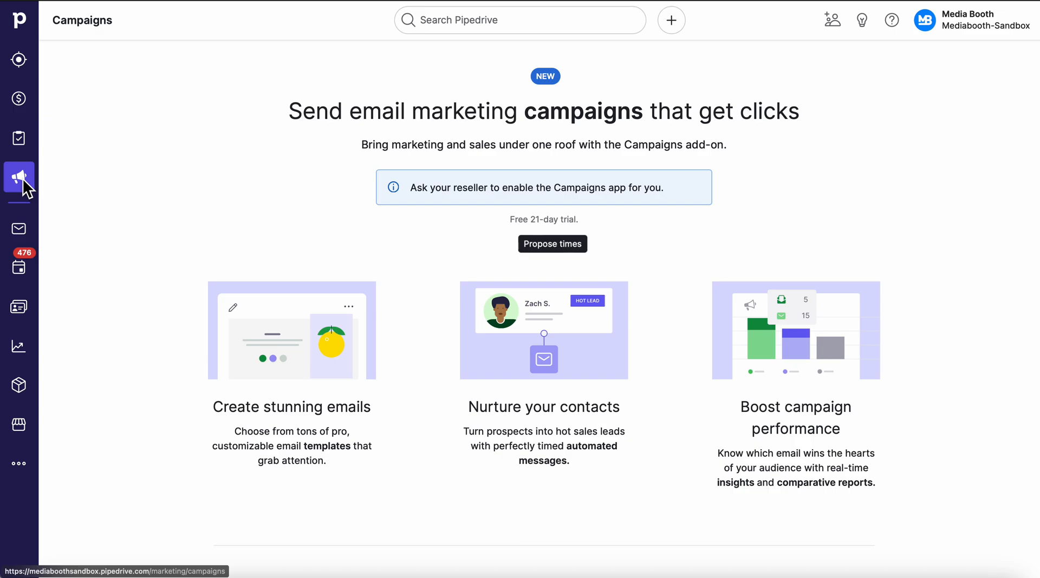
mouse_move(19, 228)
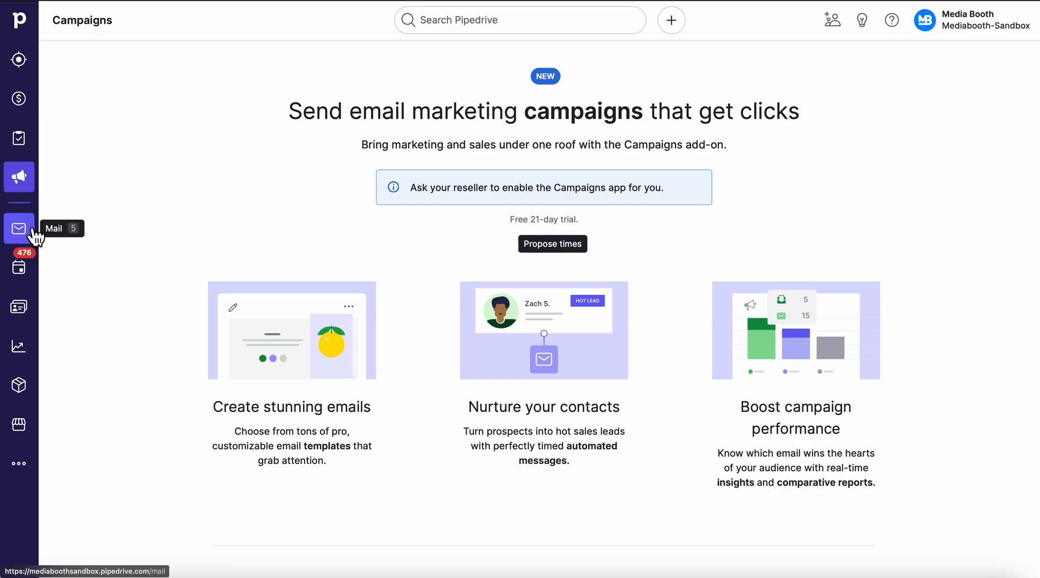
mouse_move(33, 239)
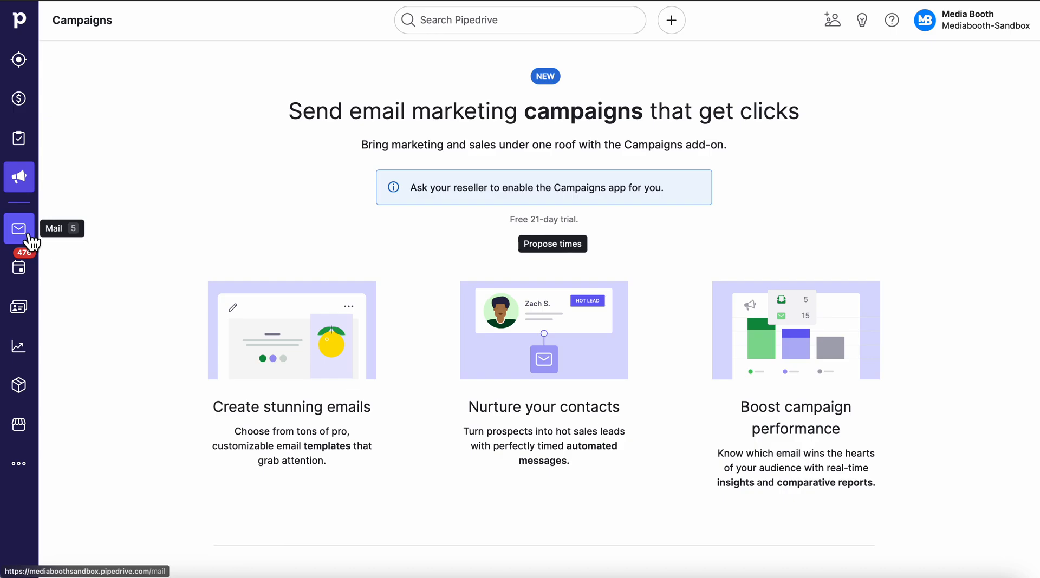
mouse_move(18, 268)
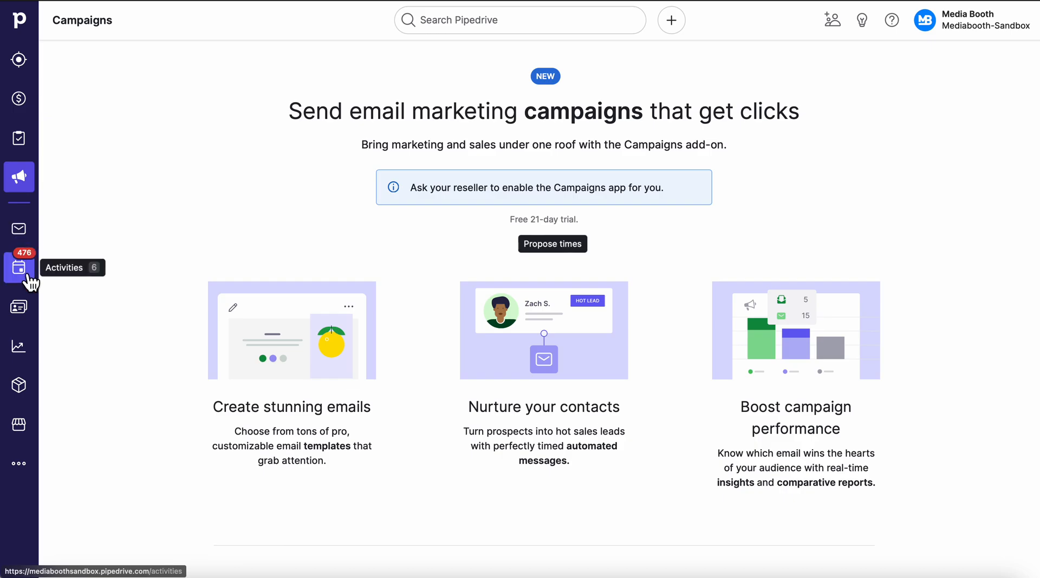
Step: Go to the Activities list showing 476 to-do activities
left_click(18, 268)
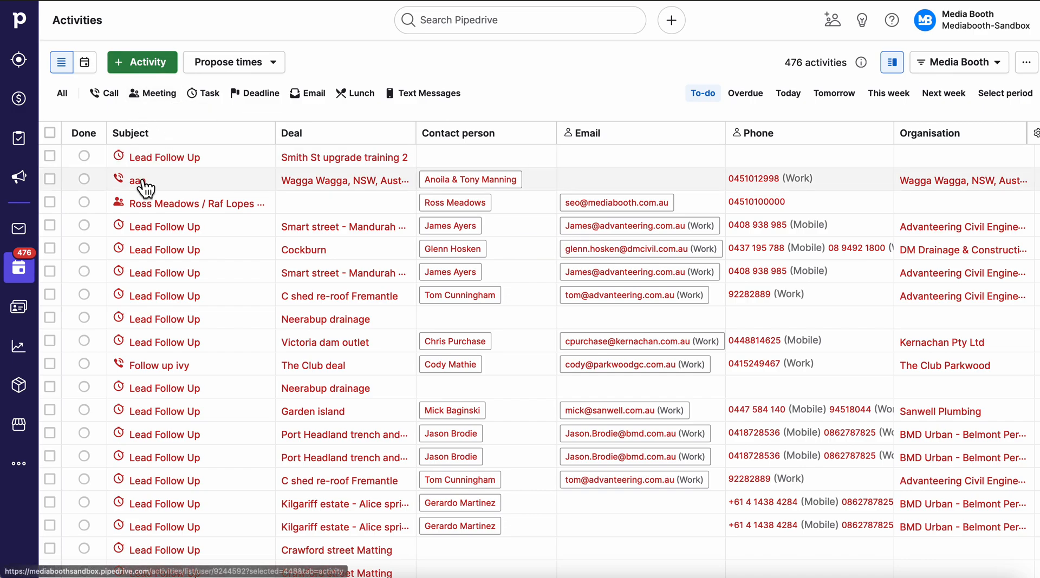
Step: Mark the top to-do activity done, then visit Contacts and the Insights dashboard
left_click(83, 157)
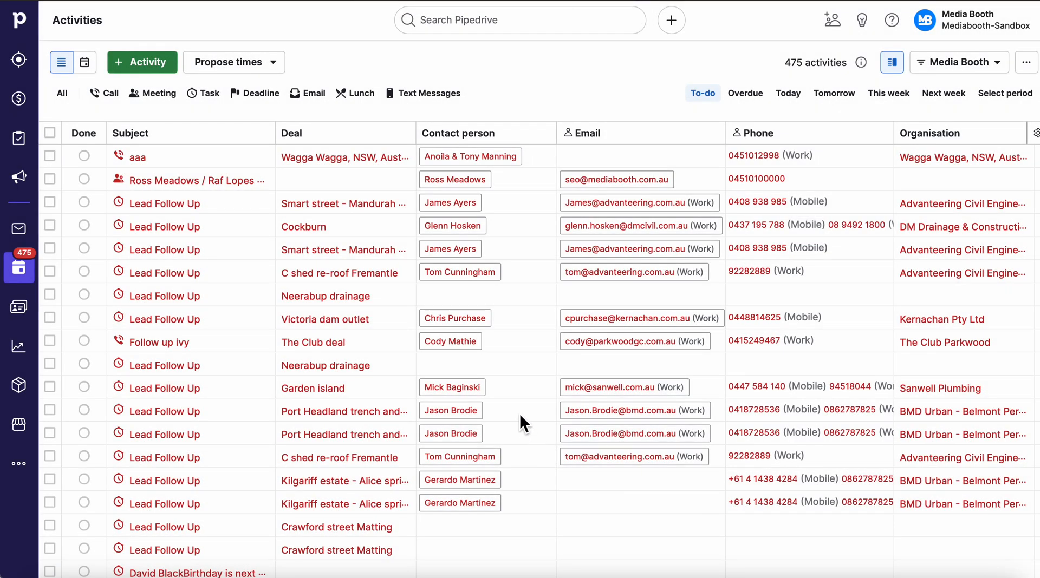
left_click(19, 306)
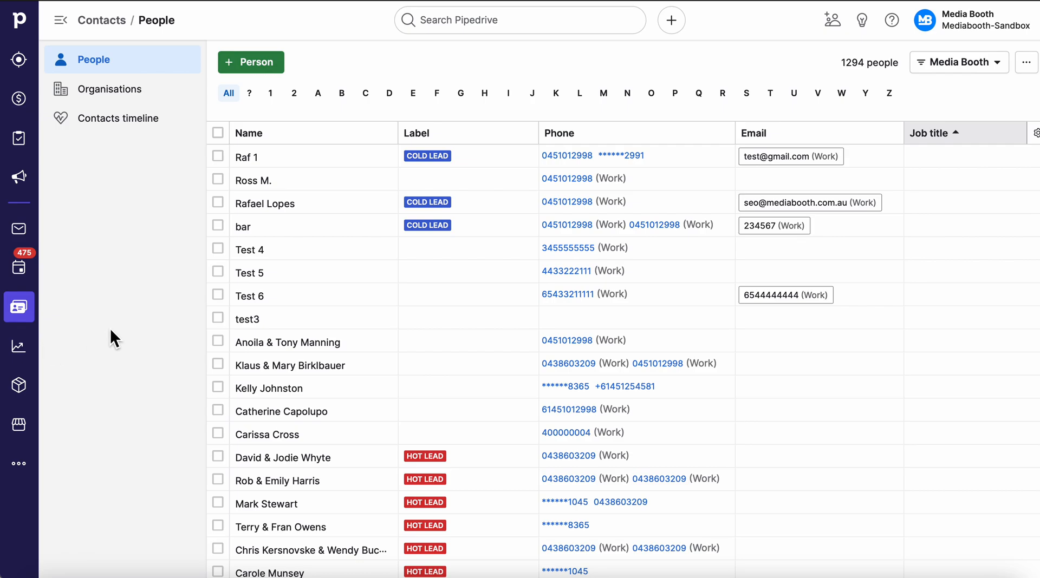
mouse_move(18, 346)
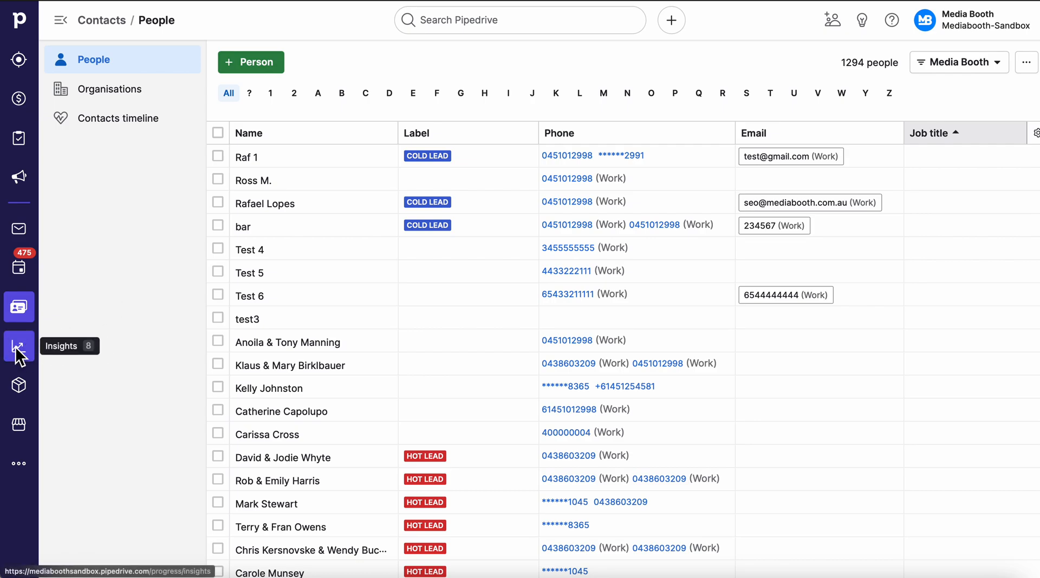
left_click(18, 346)
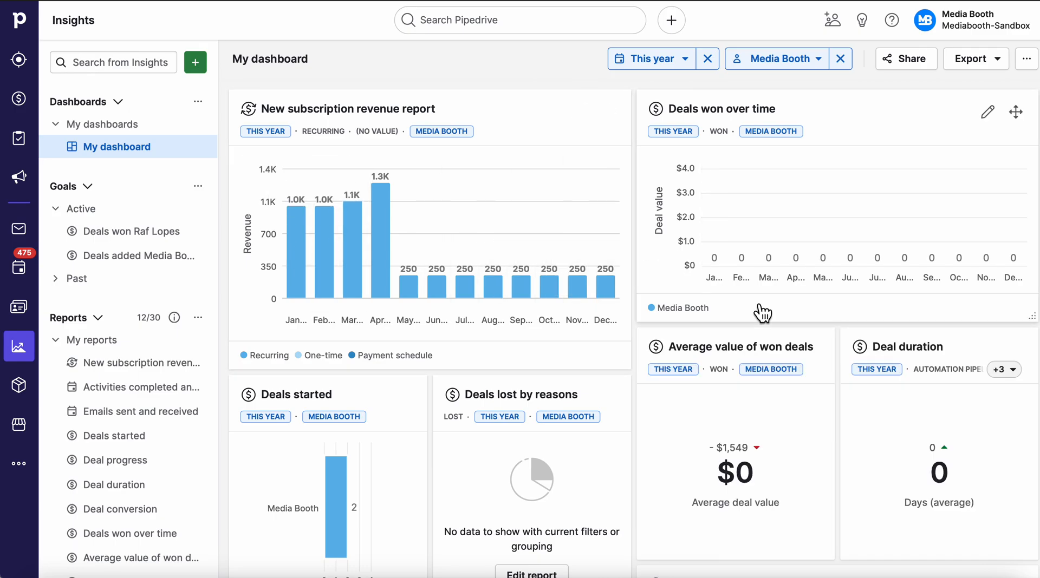
mouse_move(720, 407)
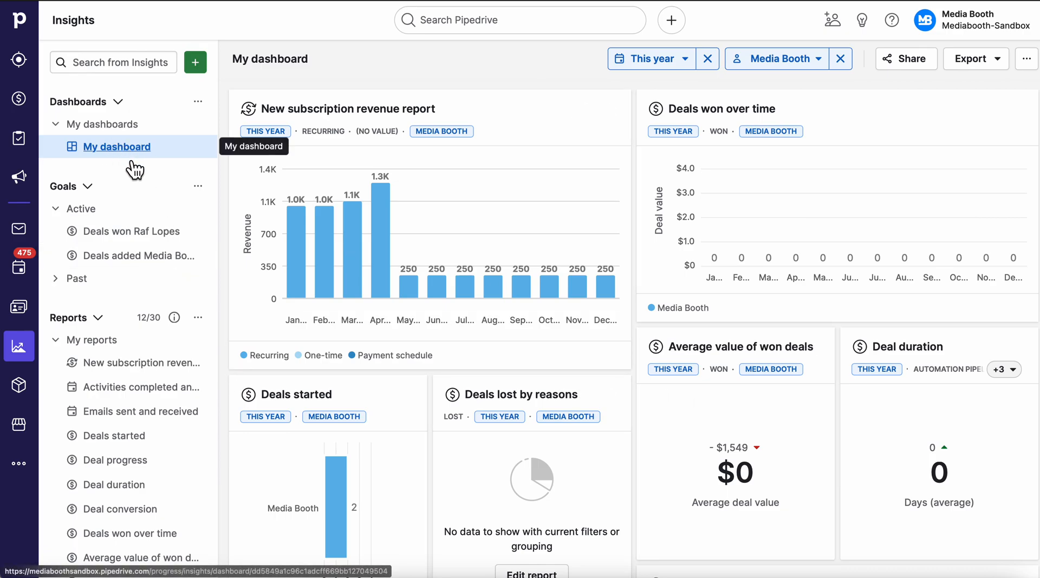
mouse_move(143, 191)
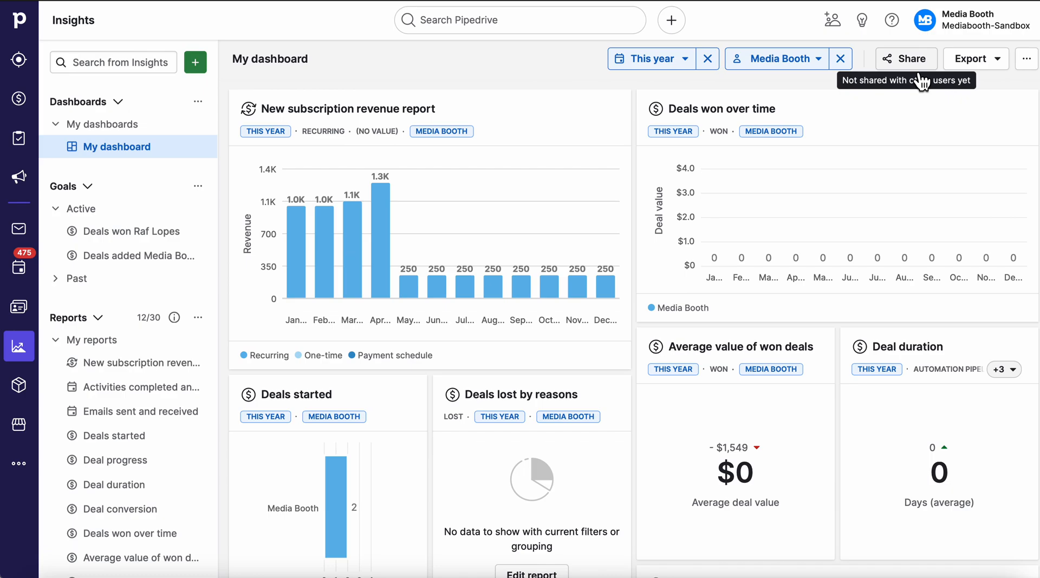
mouse_move(70, 351)
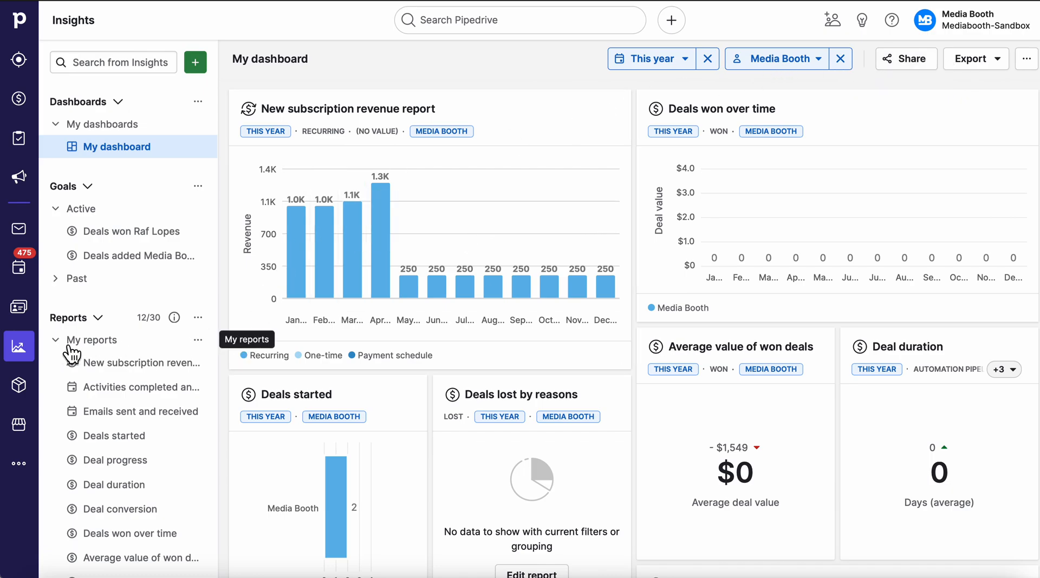
mouse_move(19, 386)
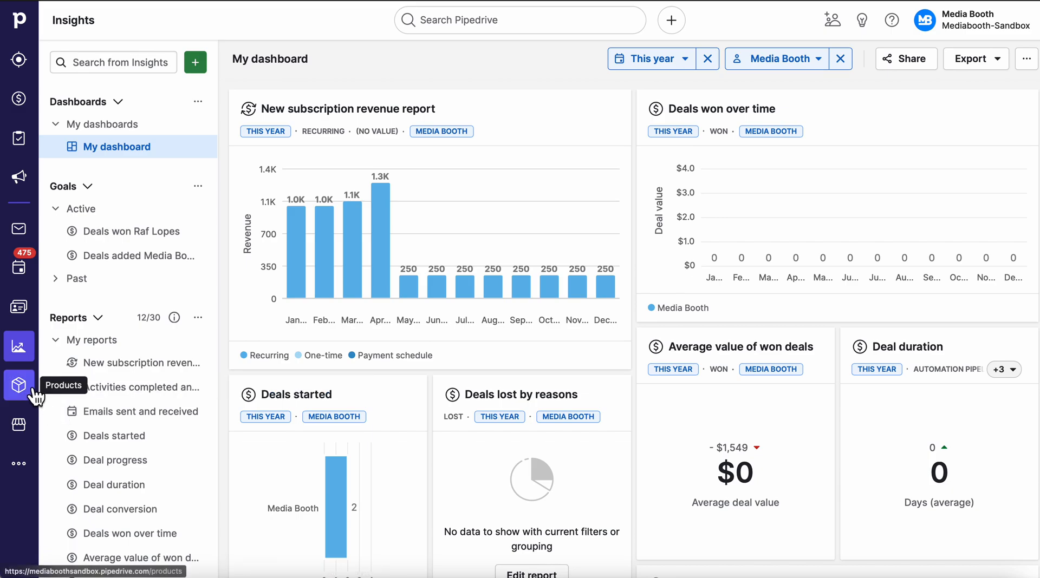
mouse_move(27, 401)
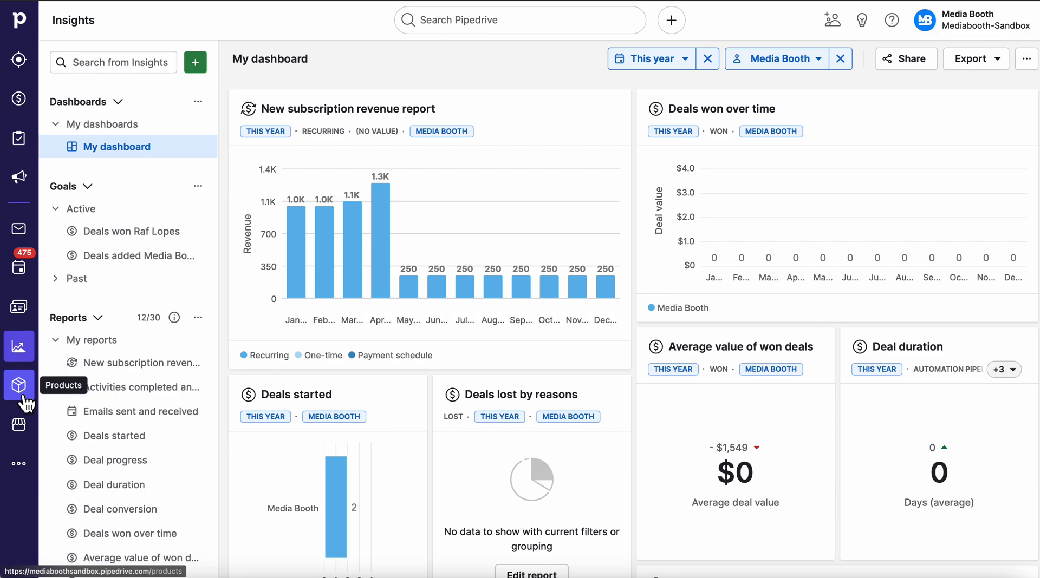
mouse_move(18, 424)
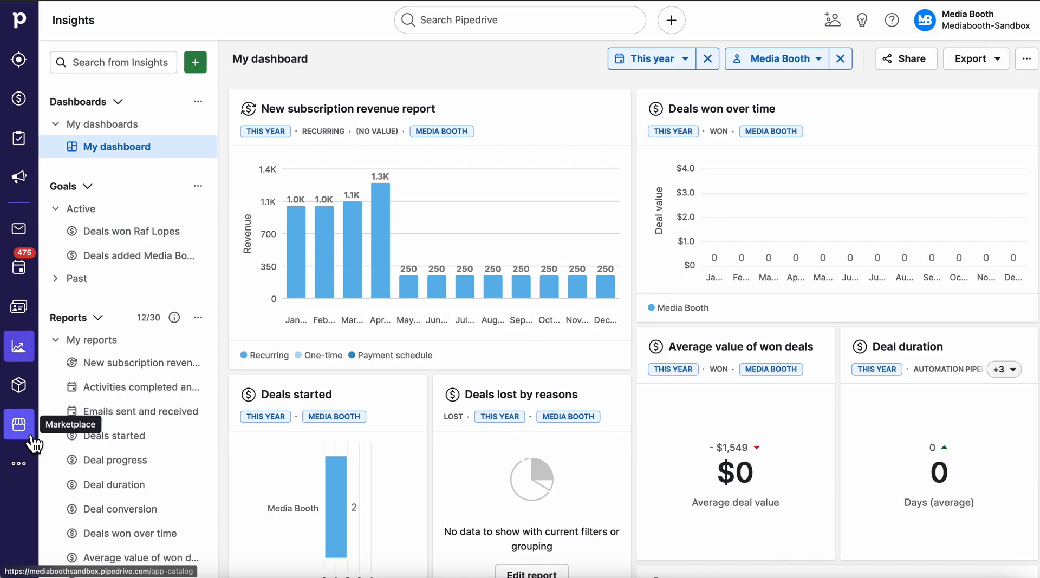
mouse_move(19, 464)
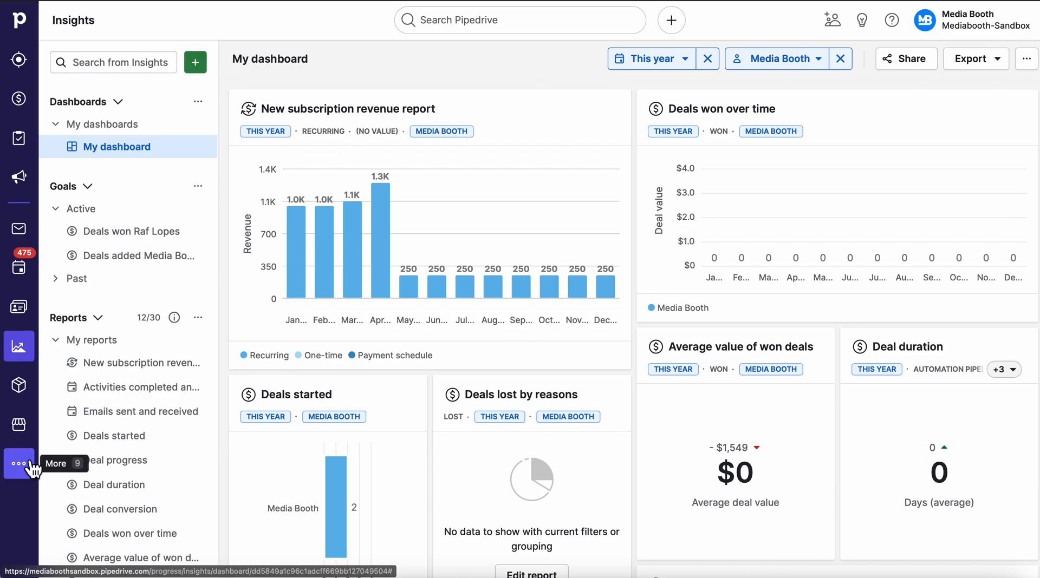
Step: Reveal the More menu with automations, import/export, duplicates and Discover resources
left_click(20, 463)
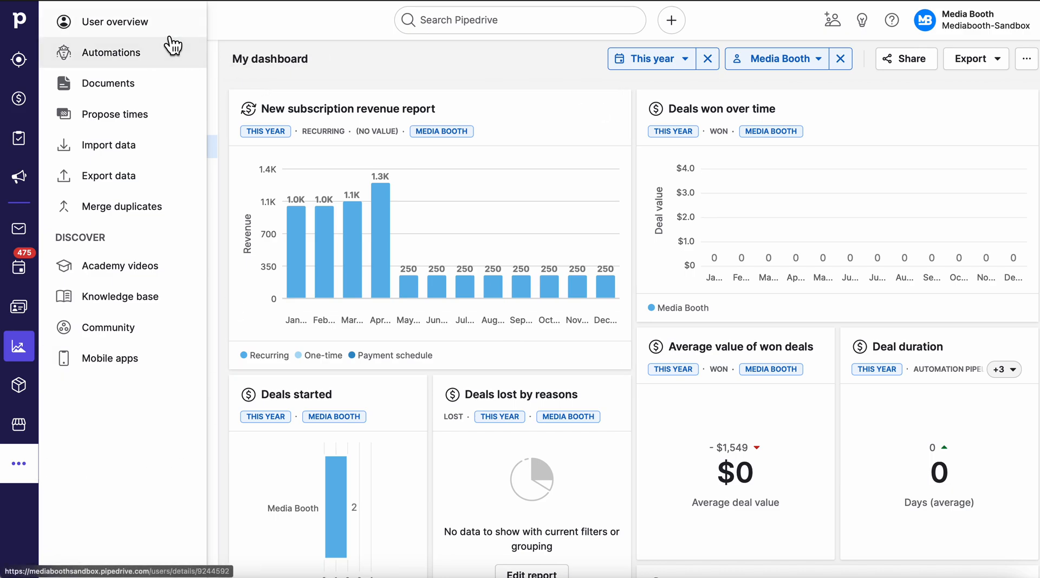
mouse_move(157, 60)
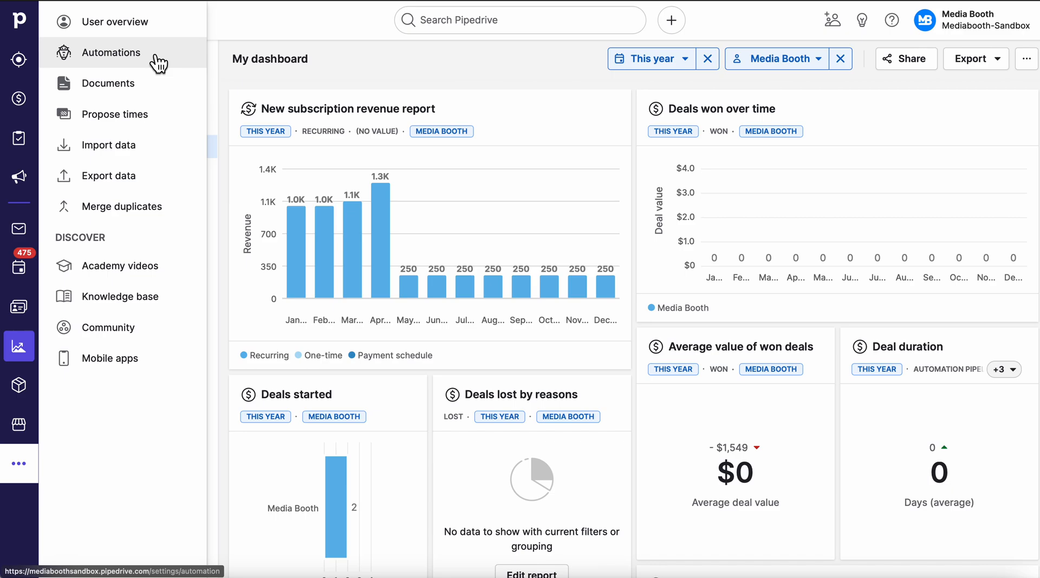
mouse_move(153, 154)
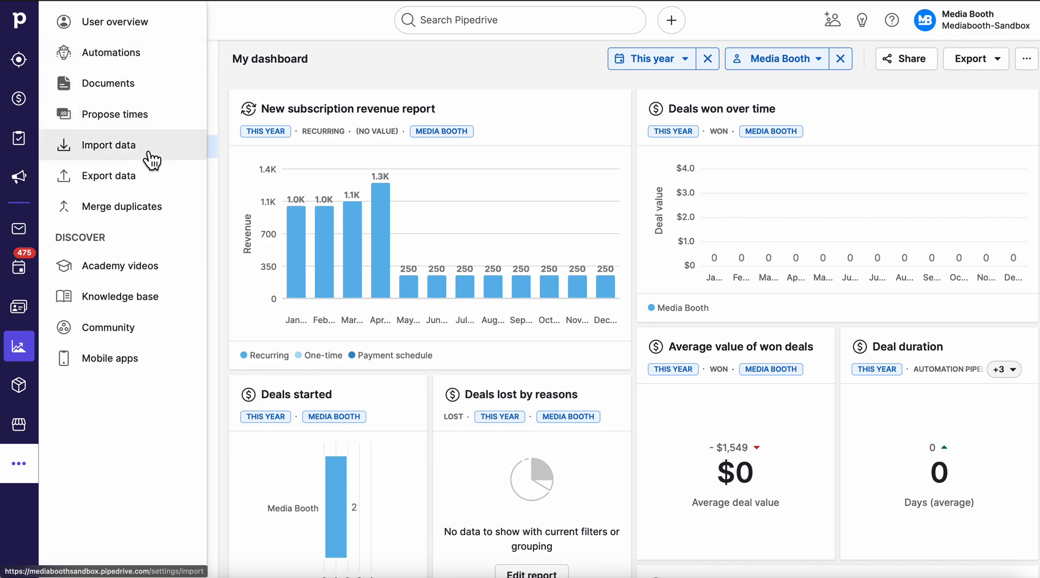